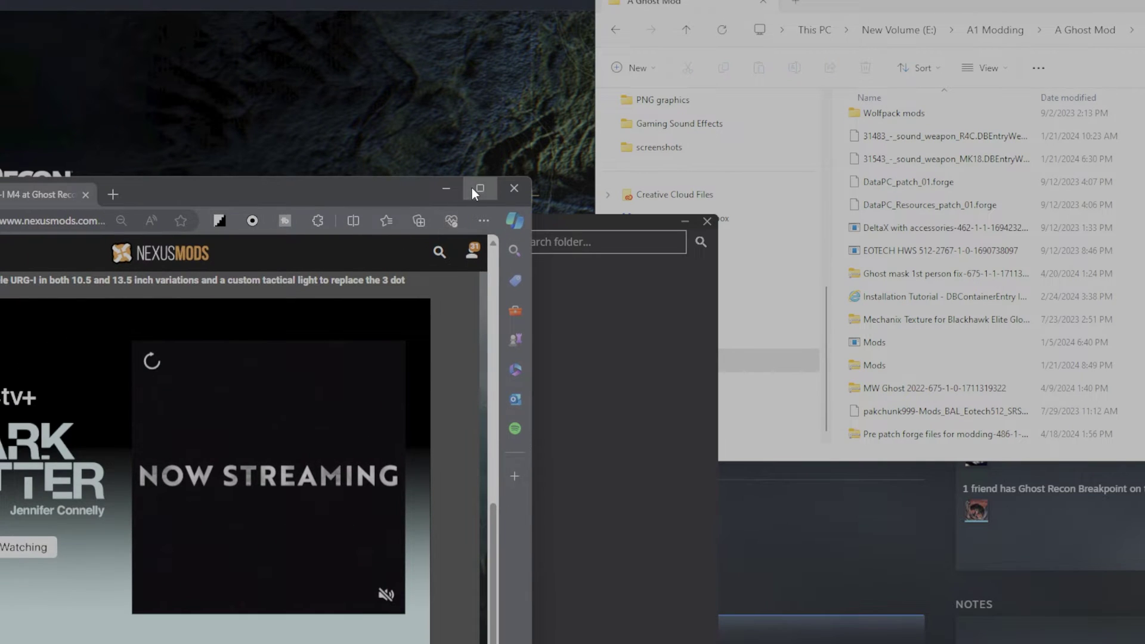
Step: Maximize the Geissele URG-I M4 mod page and scroll through its Files listing
click(479, 188)
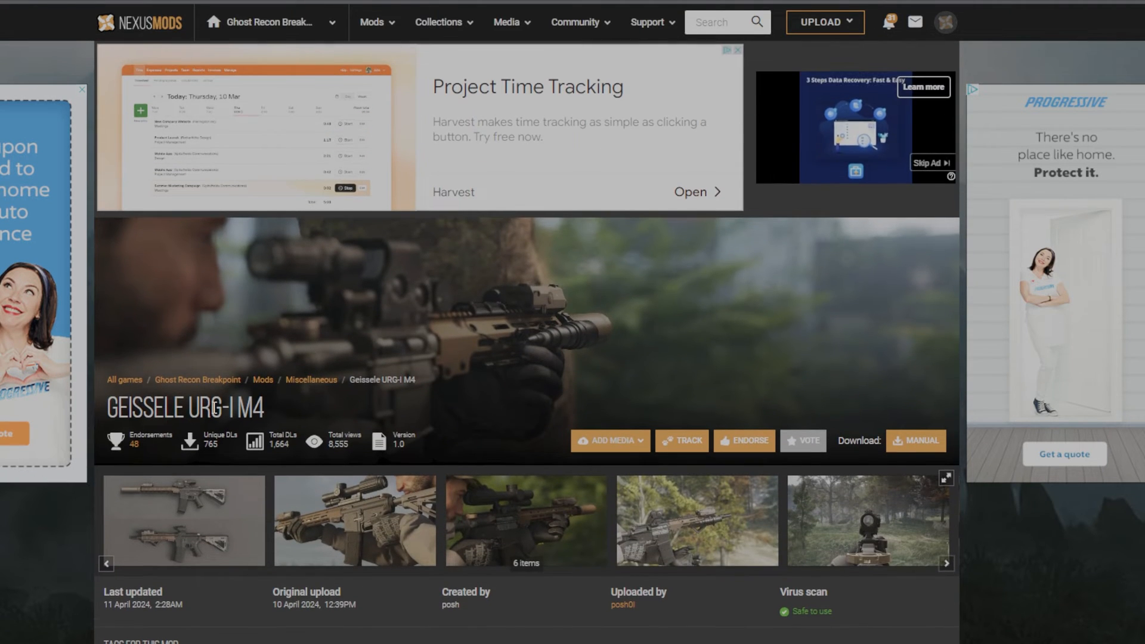
scroll(down, 3)
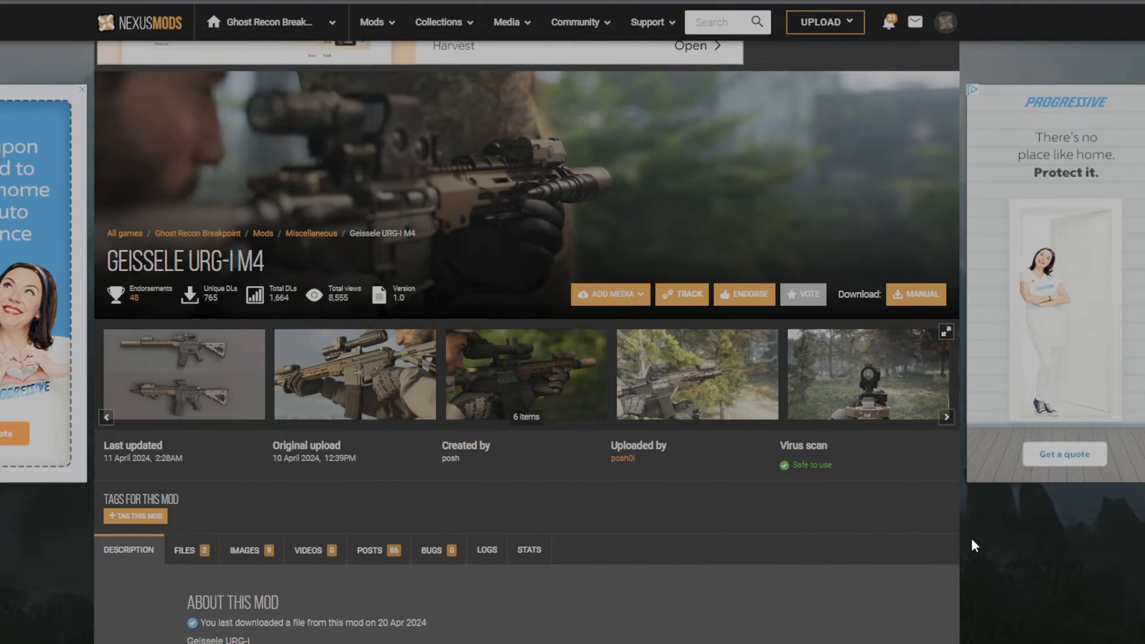
click(185, 550)
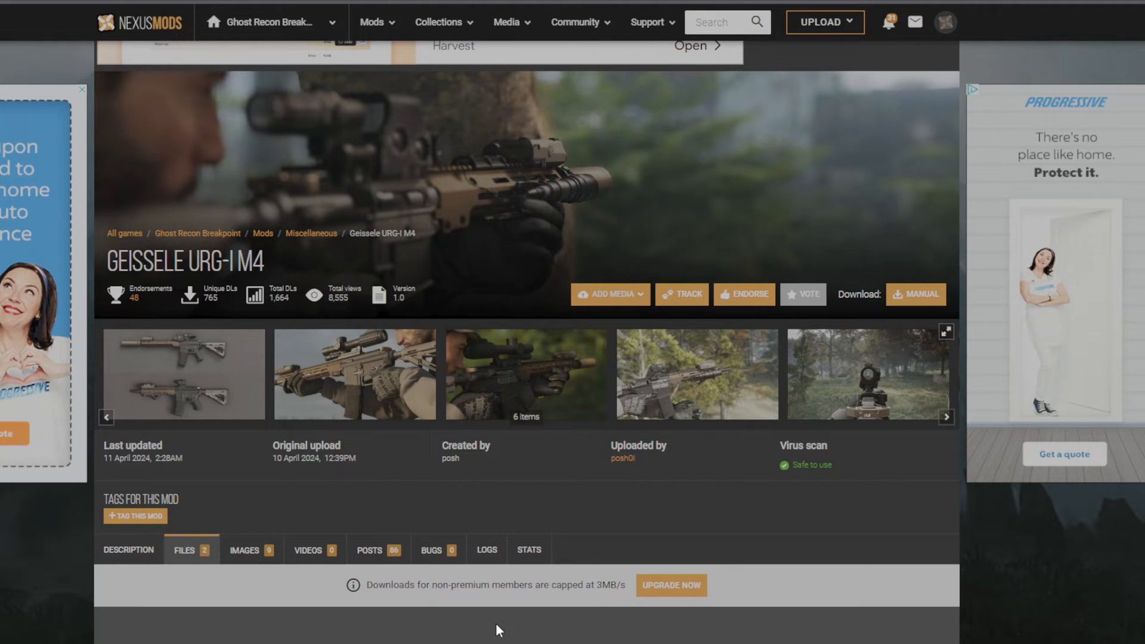
scroll(down, 3)
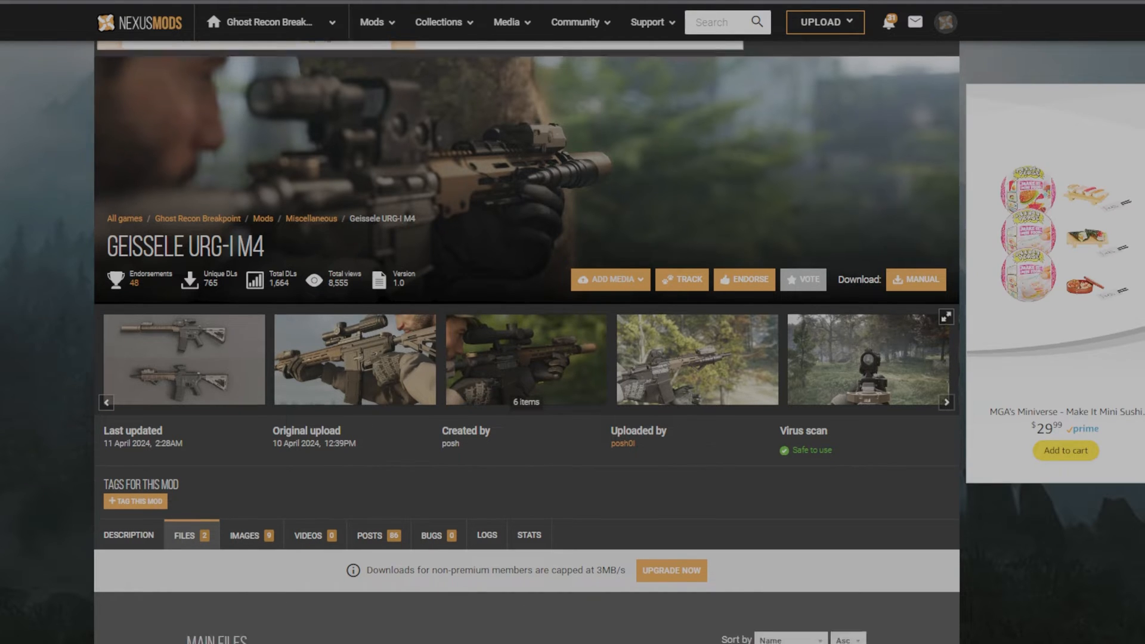
scroll(down, 3)
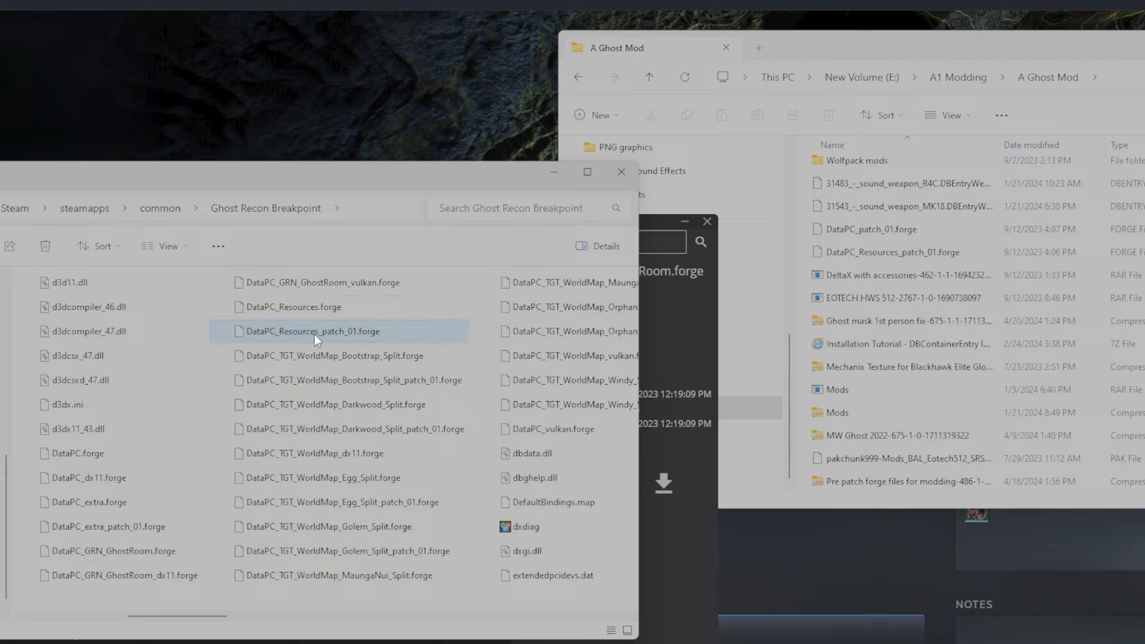
Step: Go from the Resources patch forge to 'Pre patch forge files for modding' in A Ghost Mod
right_click(314, 339)
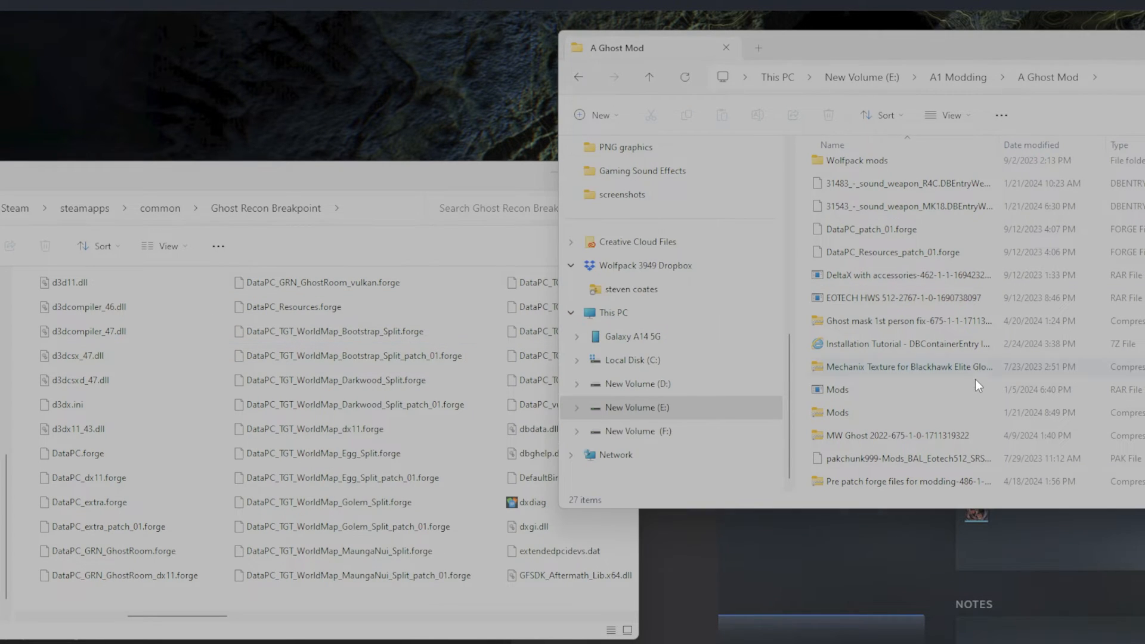
double_click(906, 482)
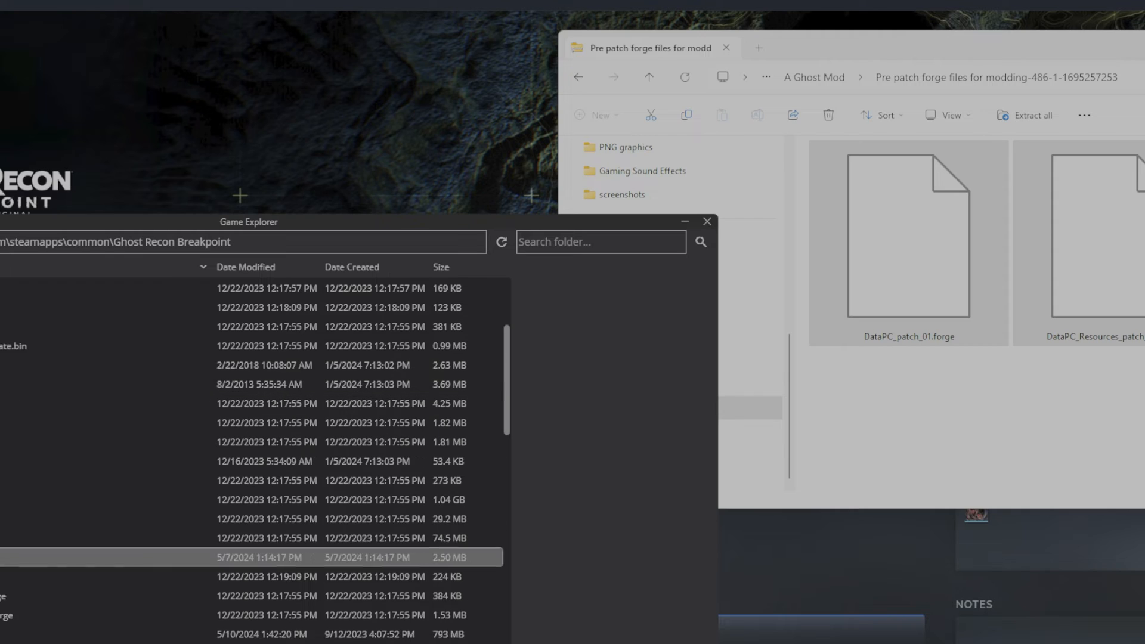
Step: Unpack and repack DataPC_patch_01.forge, with the console log moved beside the file list
scroll(down, 3)
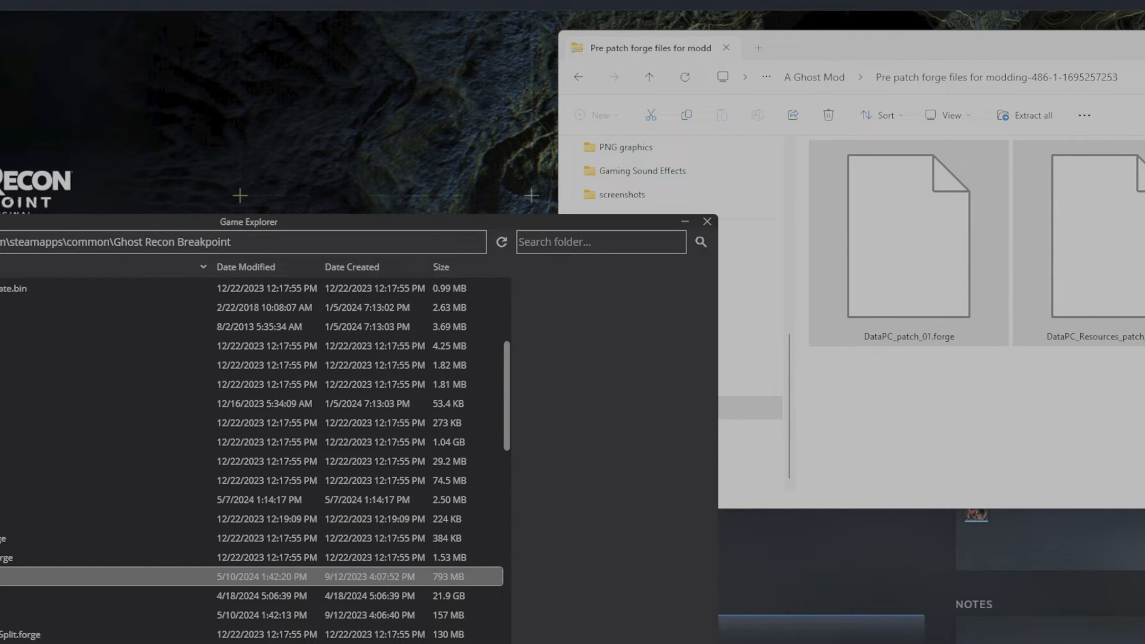
click(909, 240)
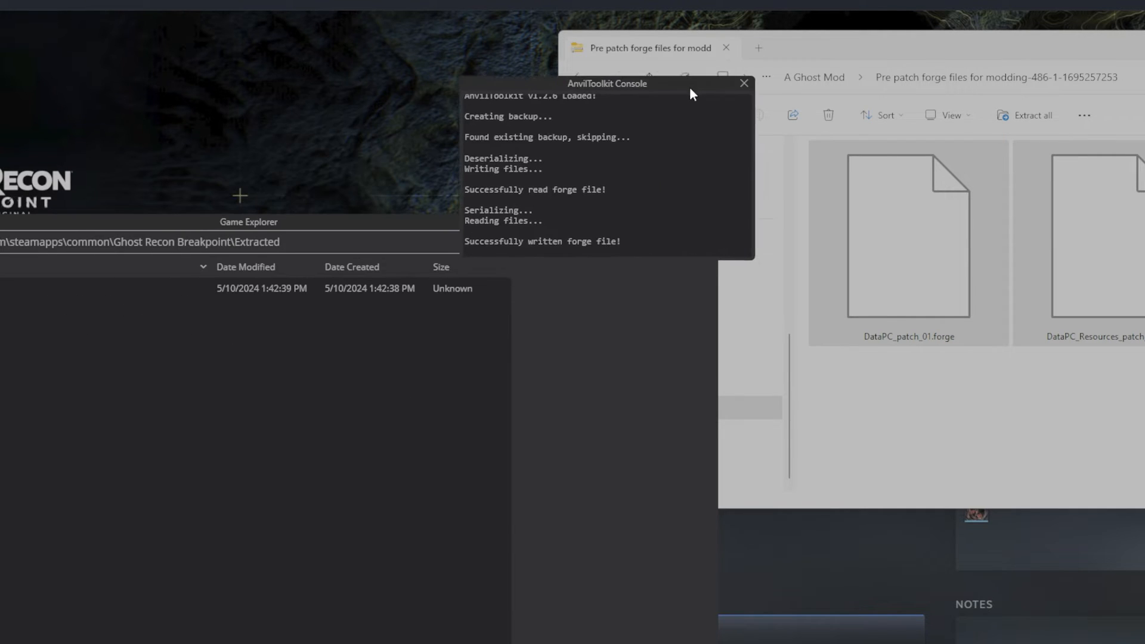
drag(607, 82, 939, 68)
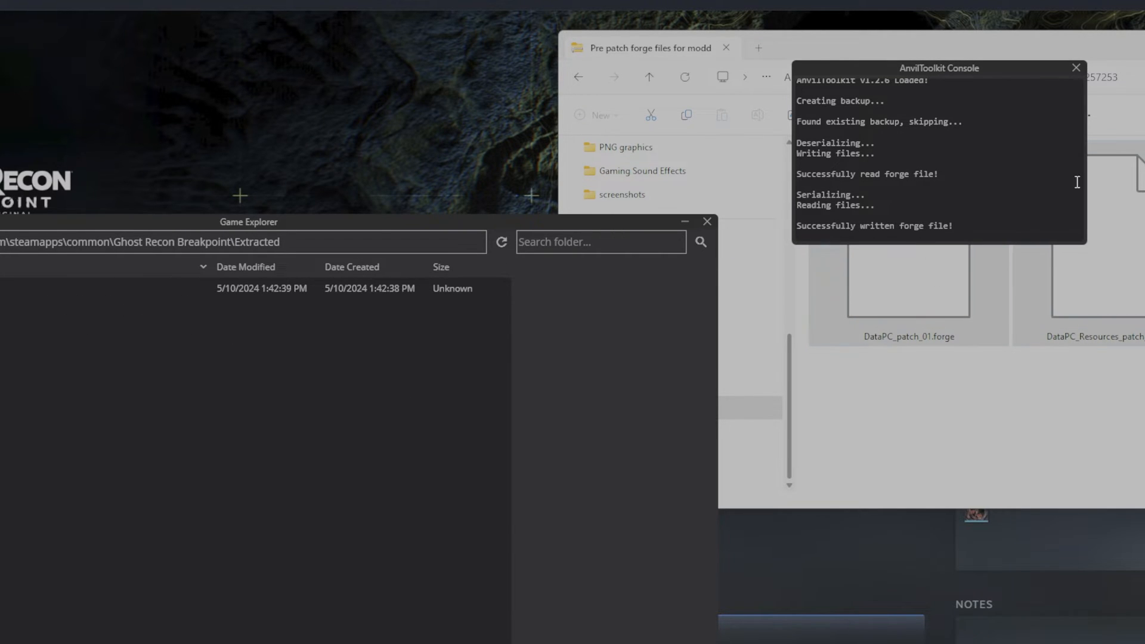
mouse_move(193, 497)
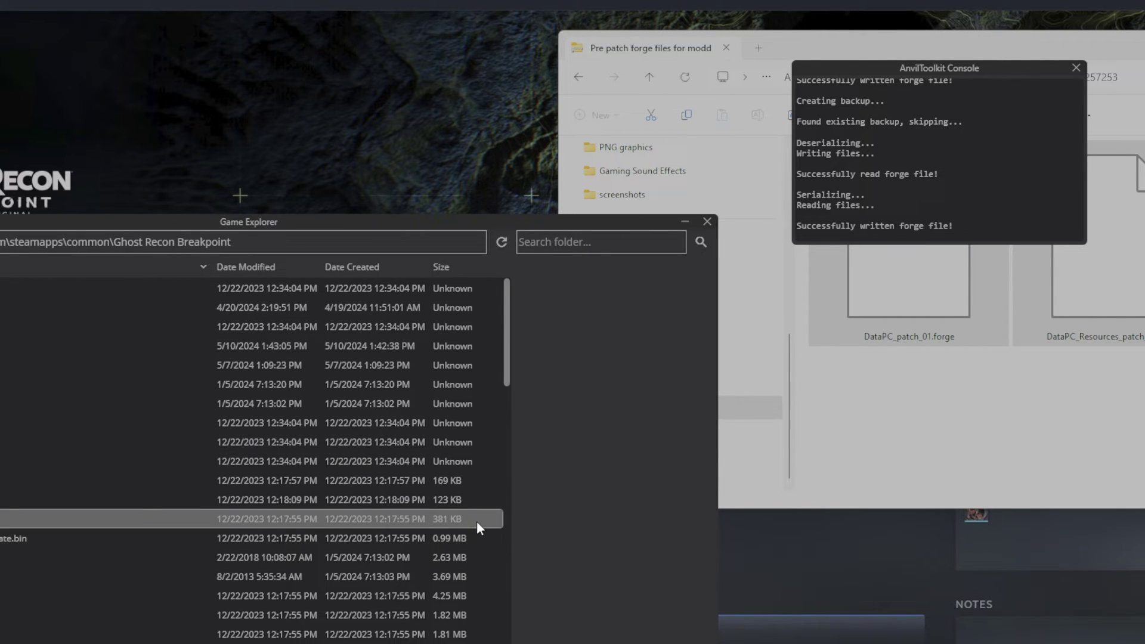
mouse_move(483, 529)
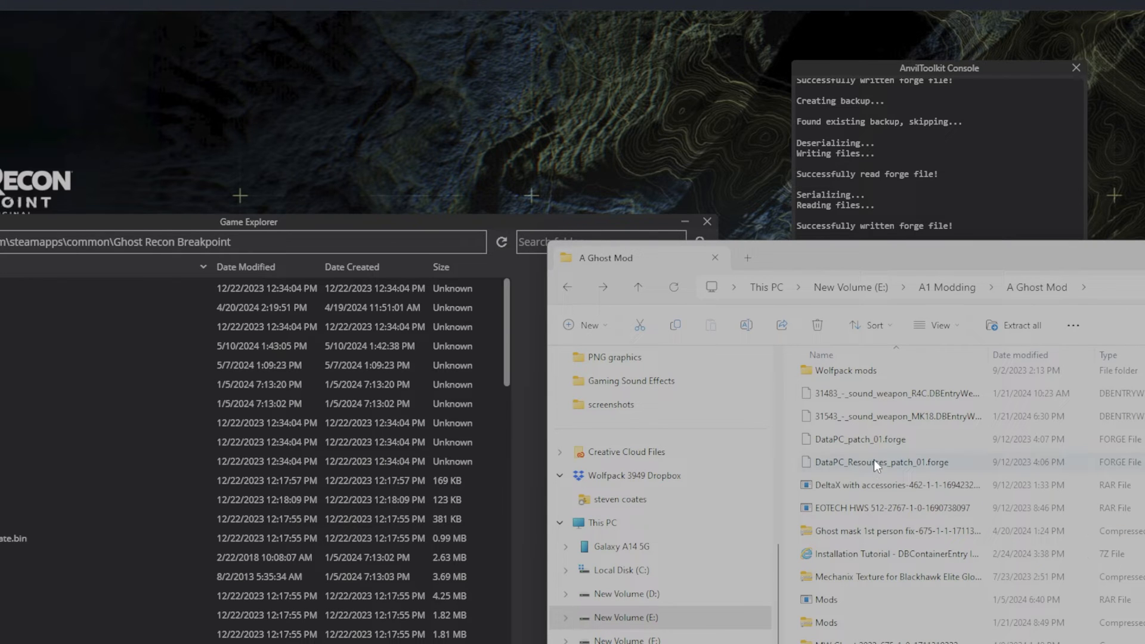
Step: Navigate from Kaos Mods into the Geissele URG-I release folder with its DataPC folders and DBContainerEntry
scroll(down, 3)
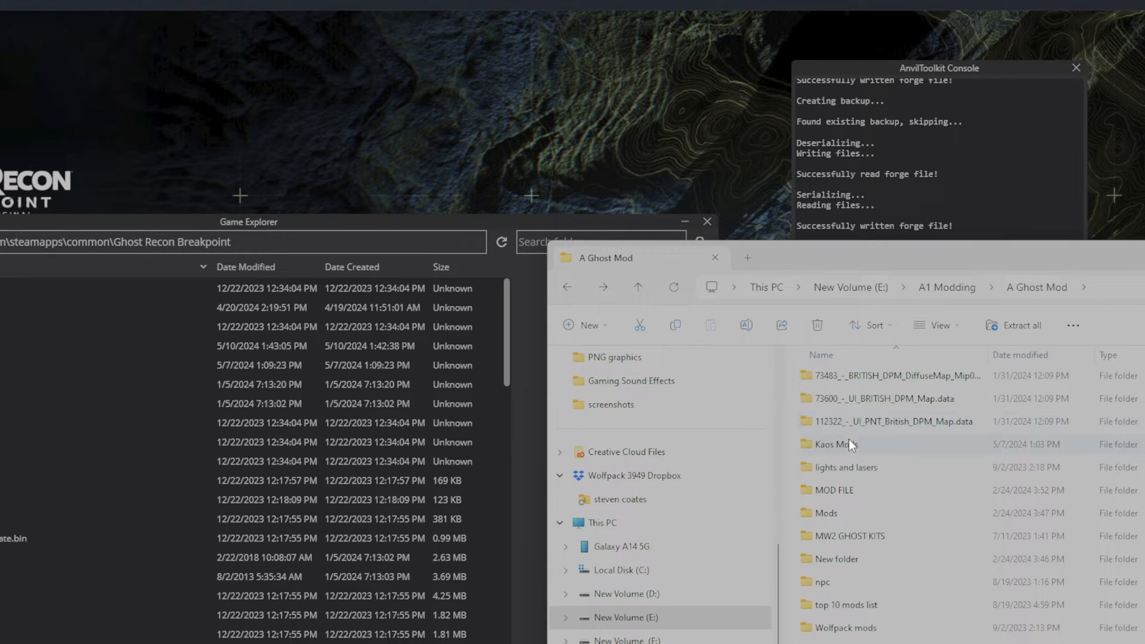
double_click(836, 444)
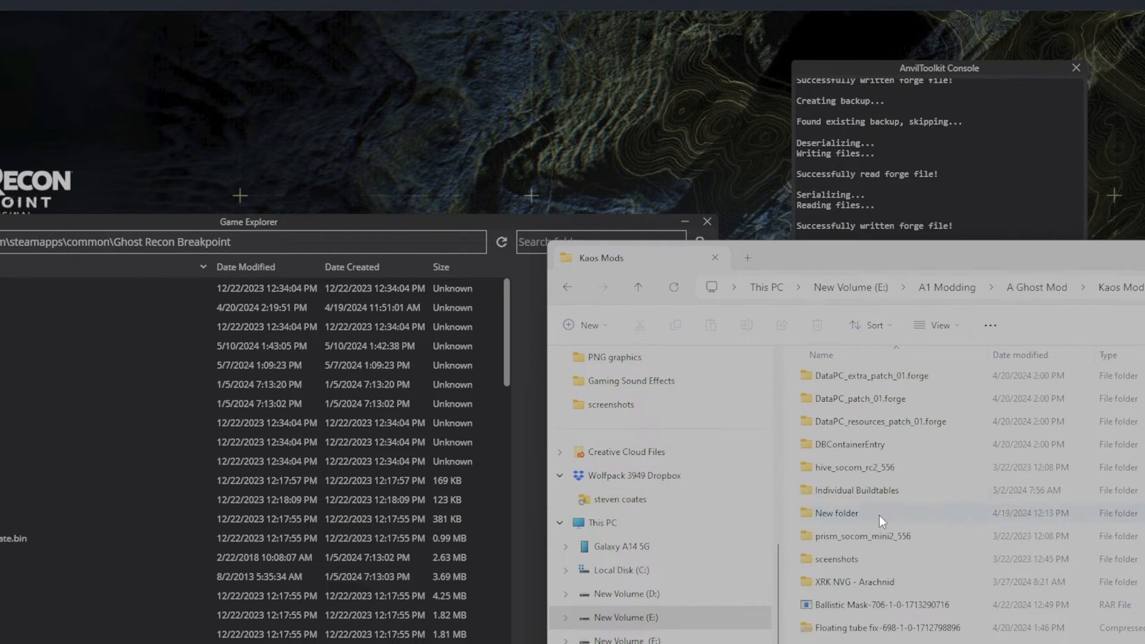
click(850, 444)
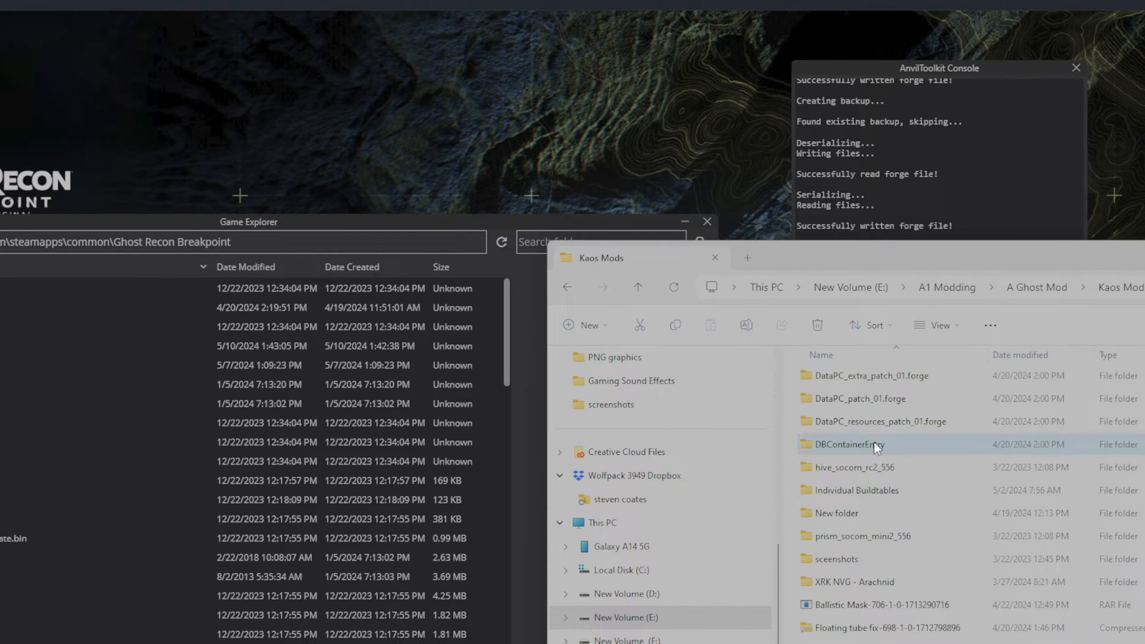
double_click(851, 445)
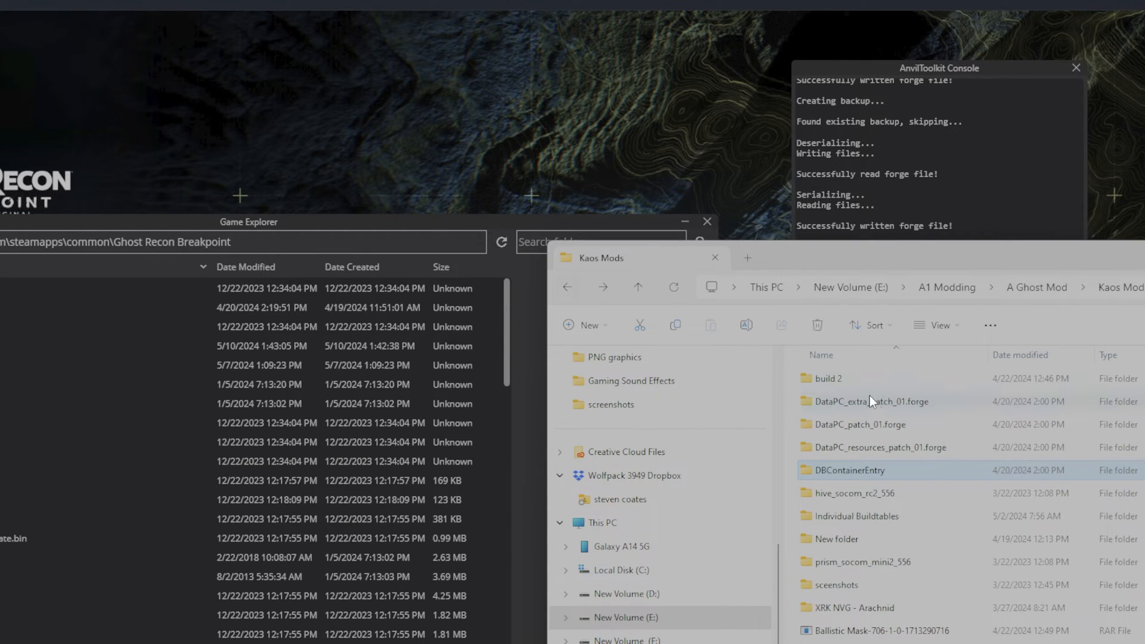
mouse_move(852, 407)
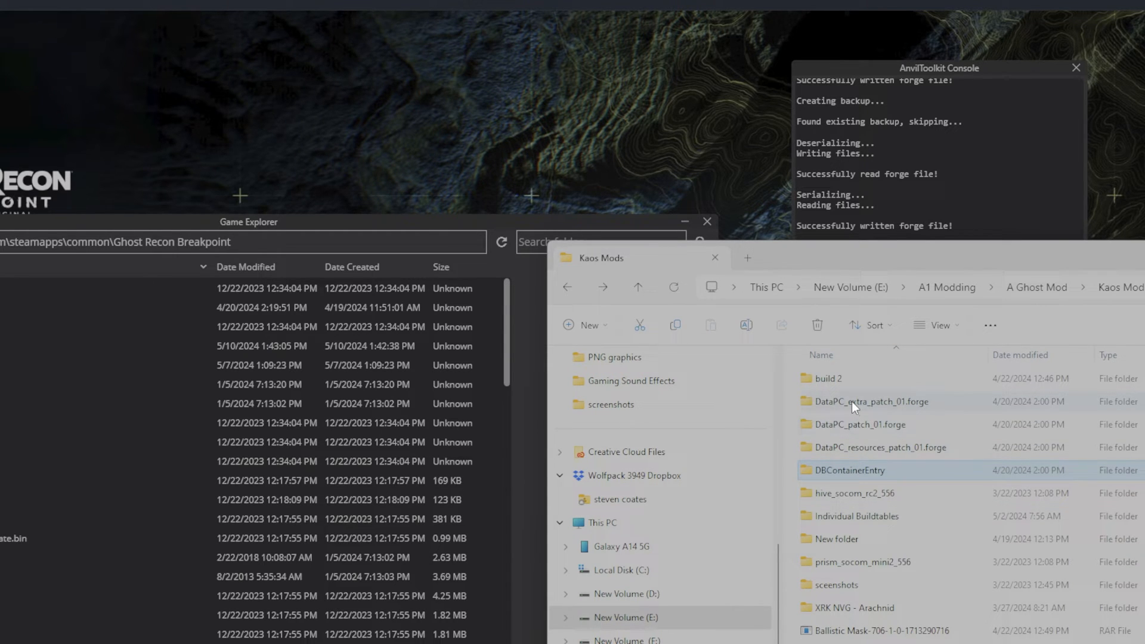
scroll(down, 3)
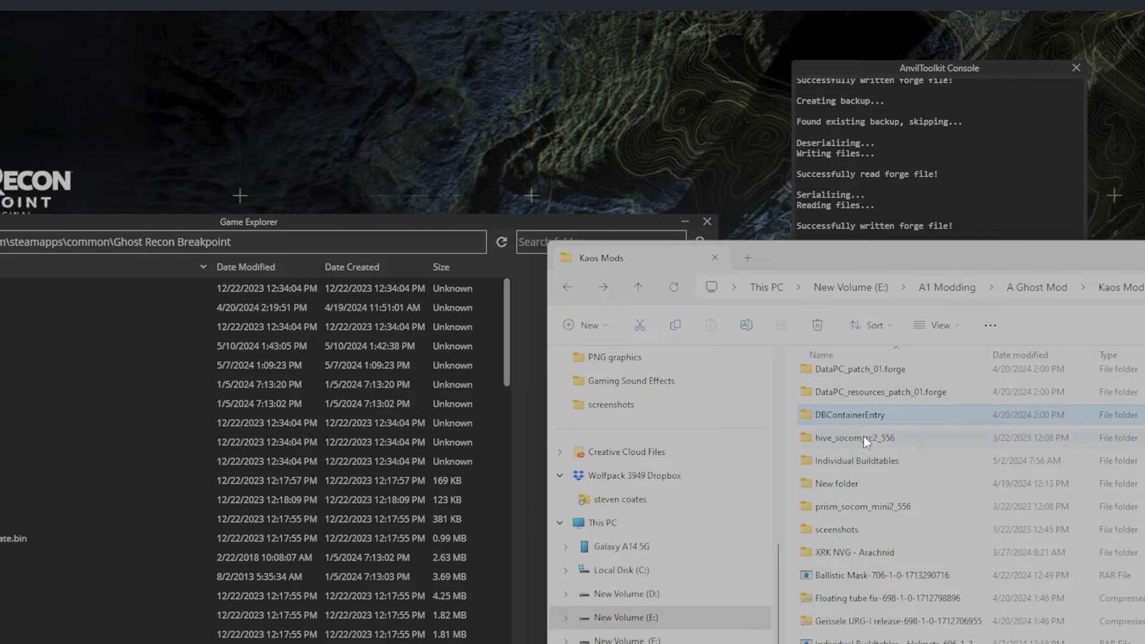
scroll(down, 3)
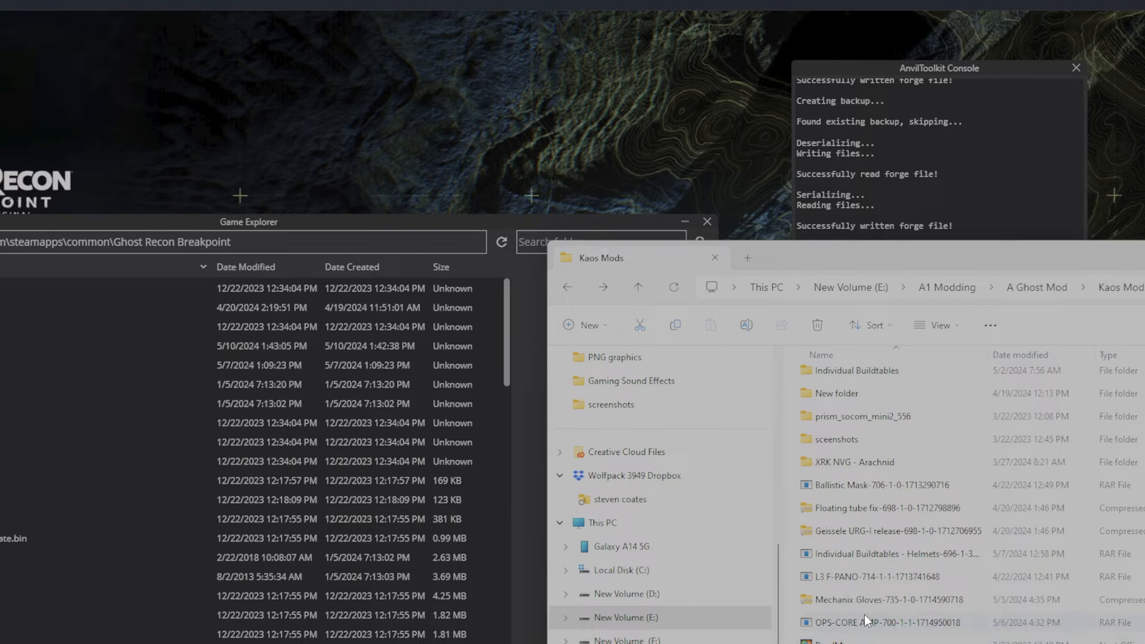
double_click(900, 530)
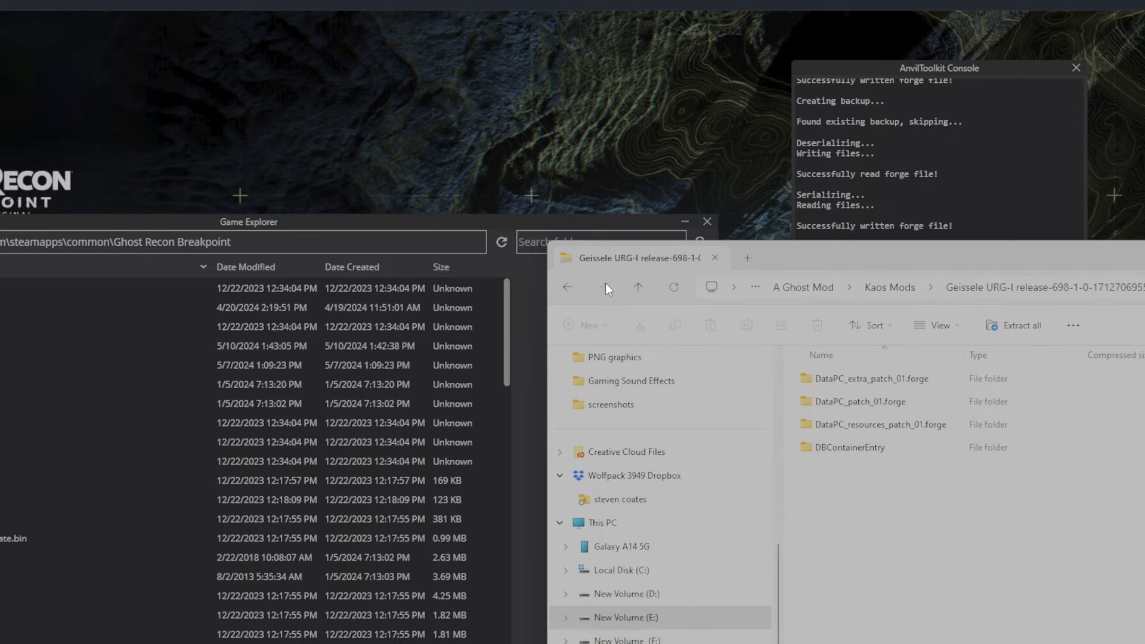
click(567, 287)
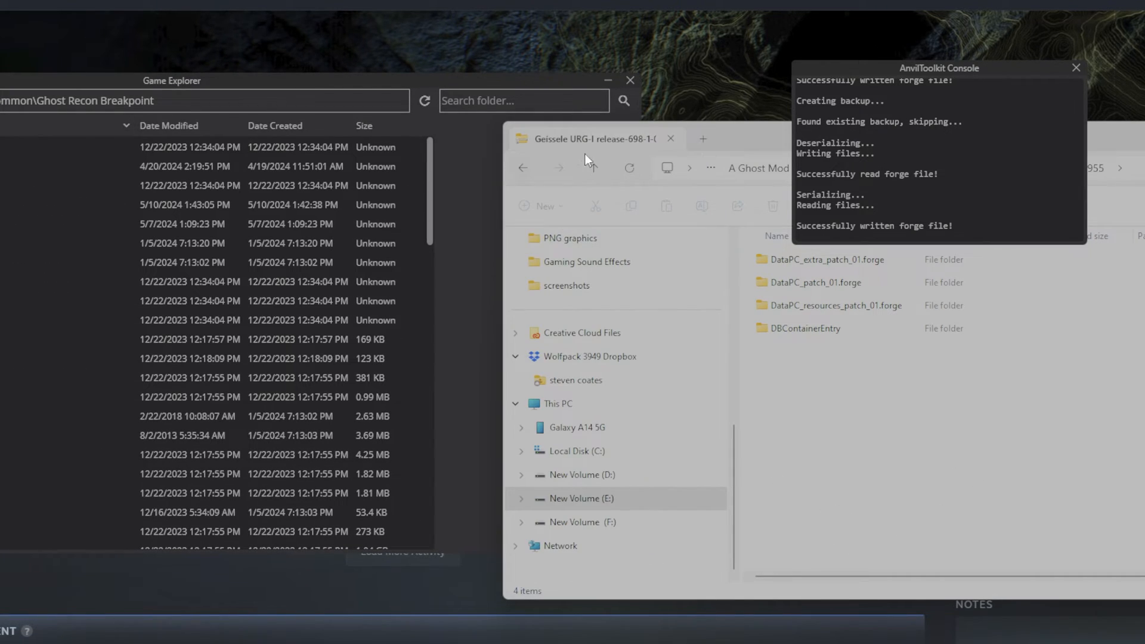
Step: Enlarge the file list and unpack DataPC_extra_patch_01.forge
drag(940, 68, 906, 66)
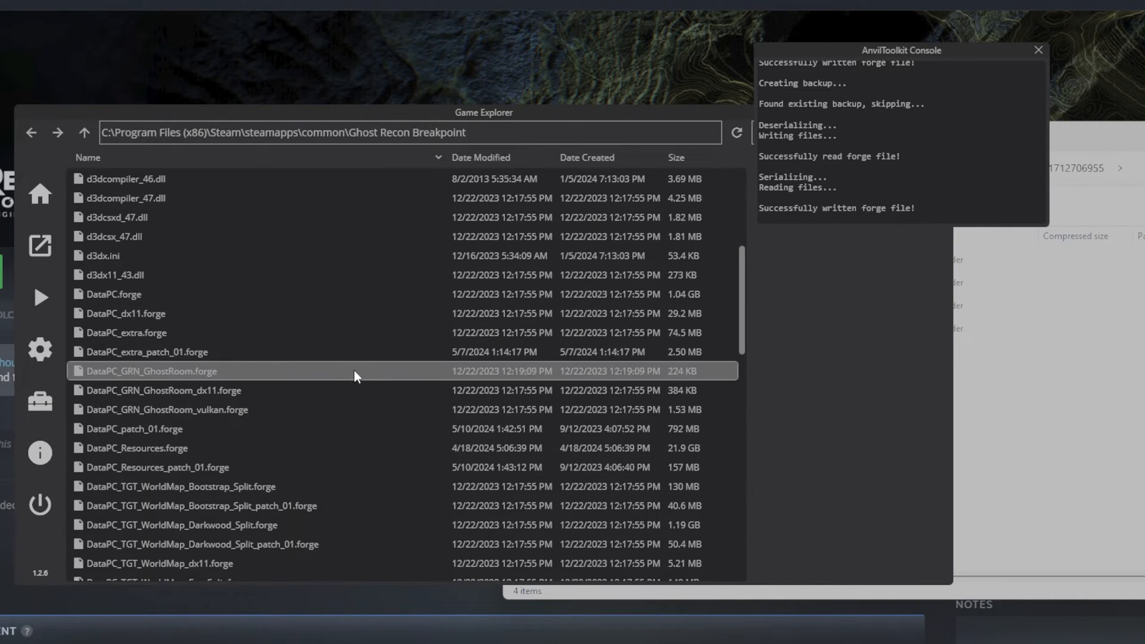
click(147, 352)
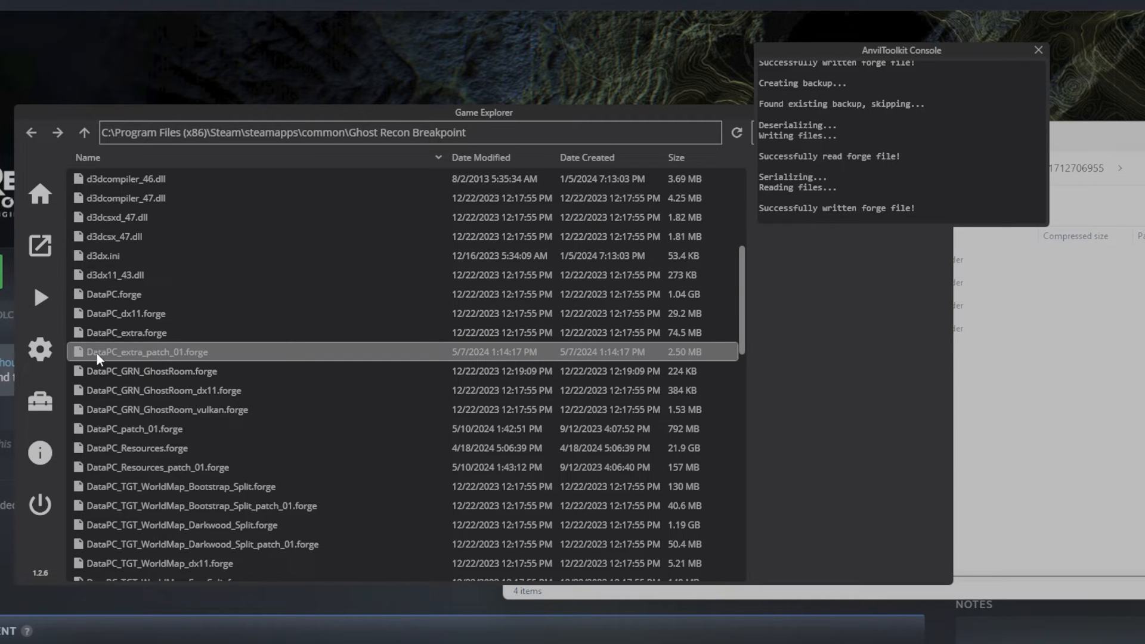
right_click(143, 352)
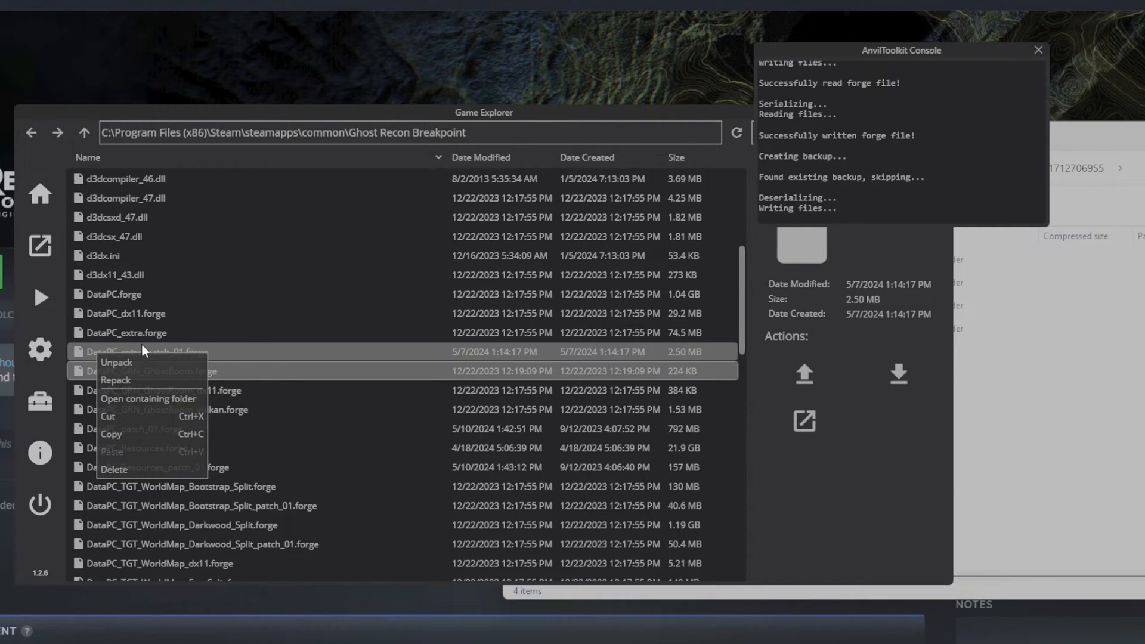
click(117, 363)
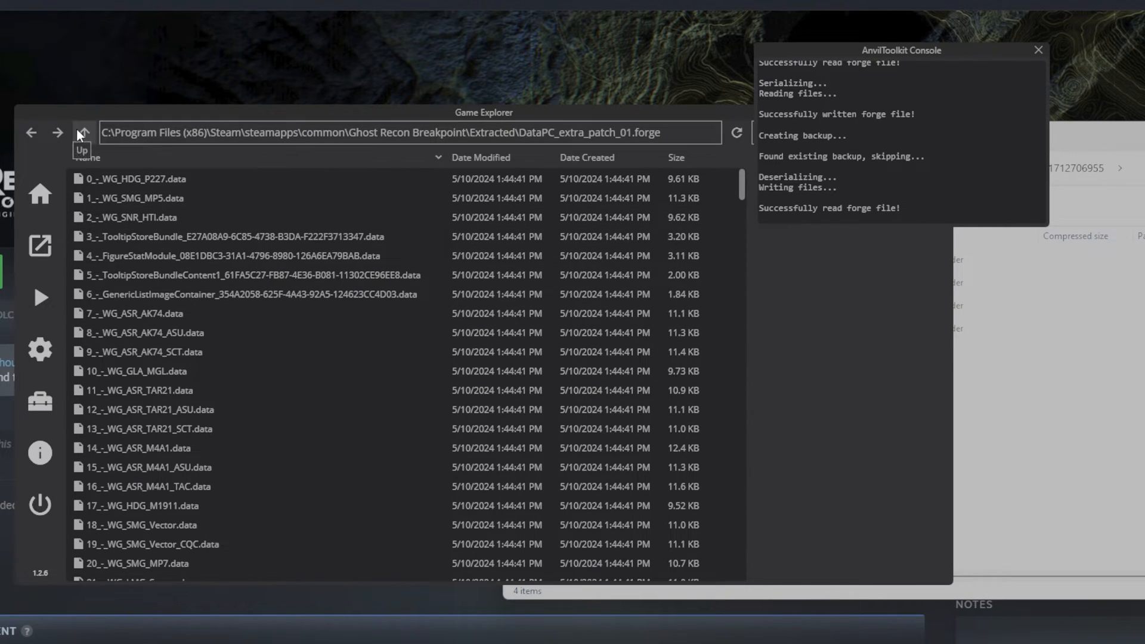
Step: From Extracted, open the DataPC_patch_01.forge folder and unpack its DBContainerEntry data file
click(82, 132)
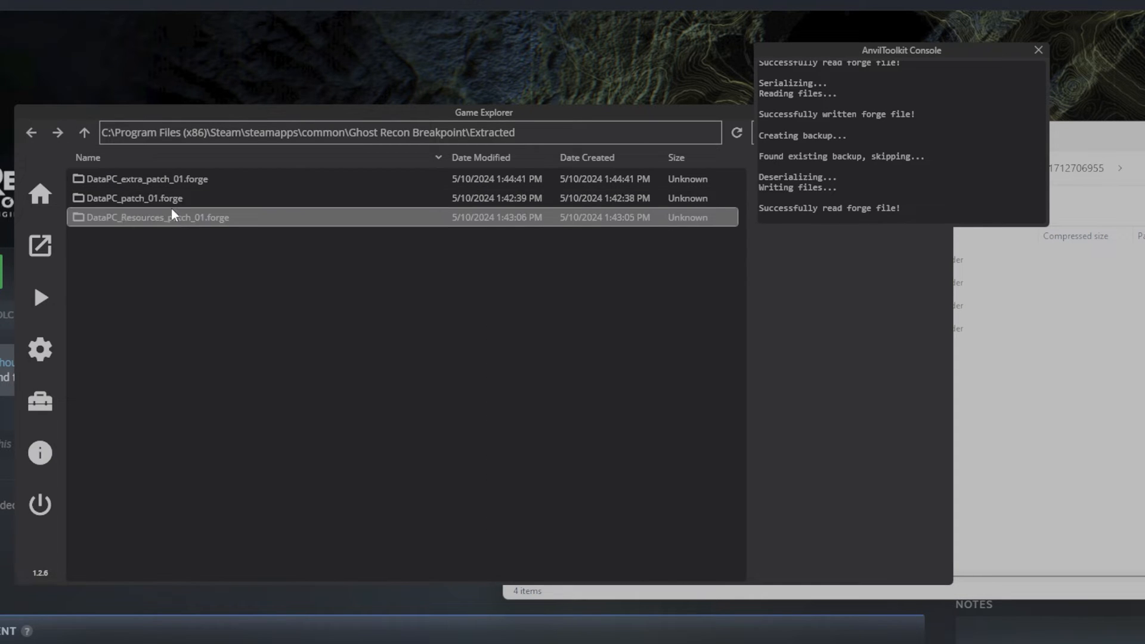
click(128, 198)
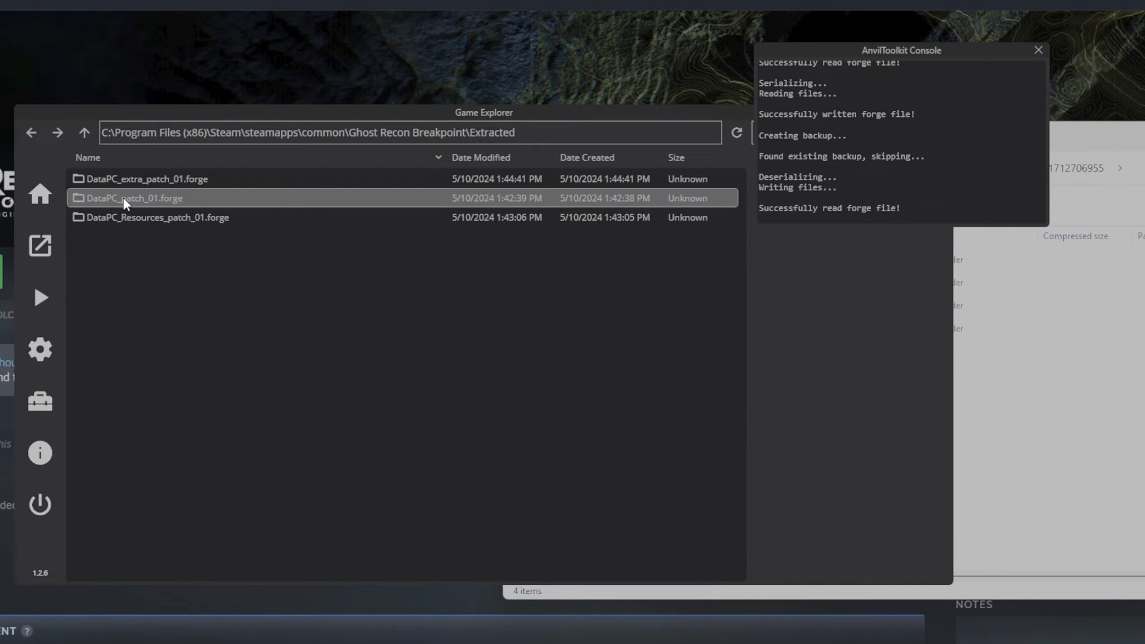
double_click(126, 197)
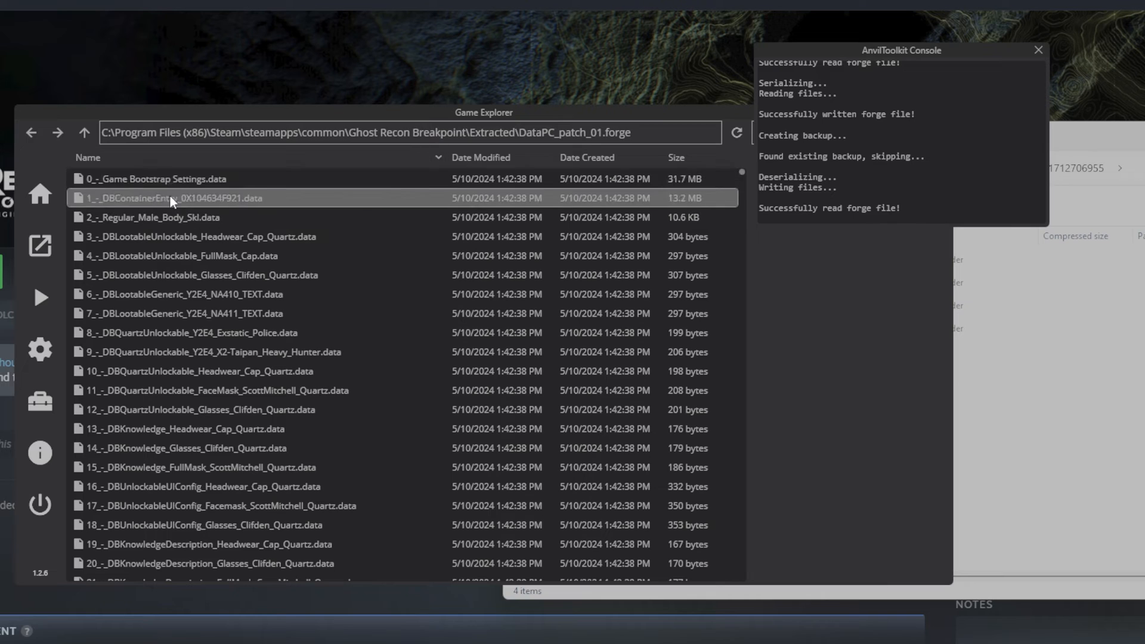
click(161, 217)
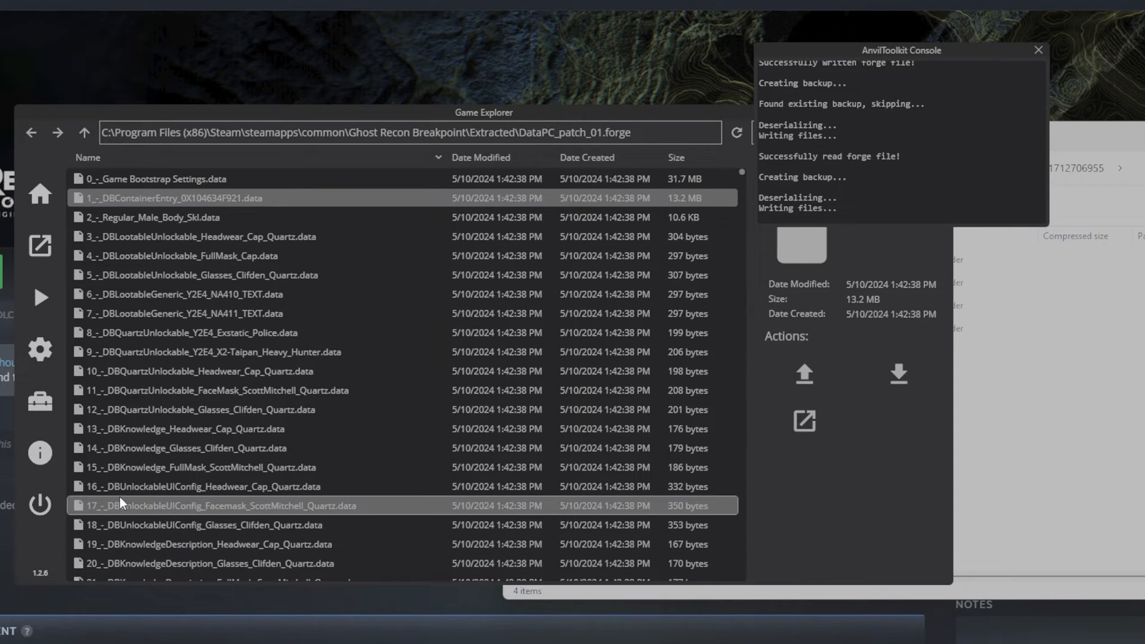
click(167, 429)
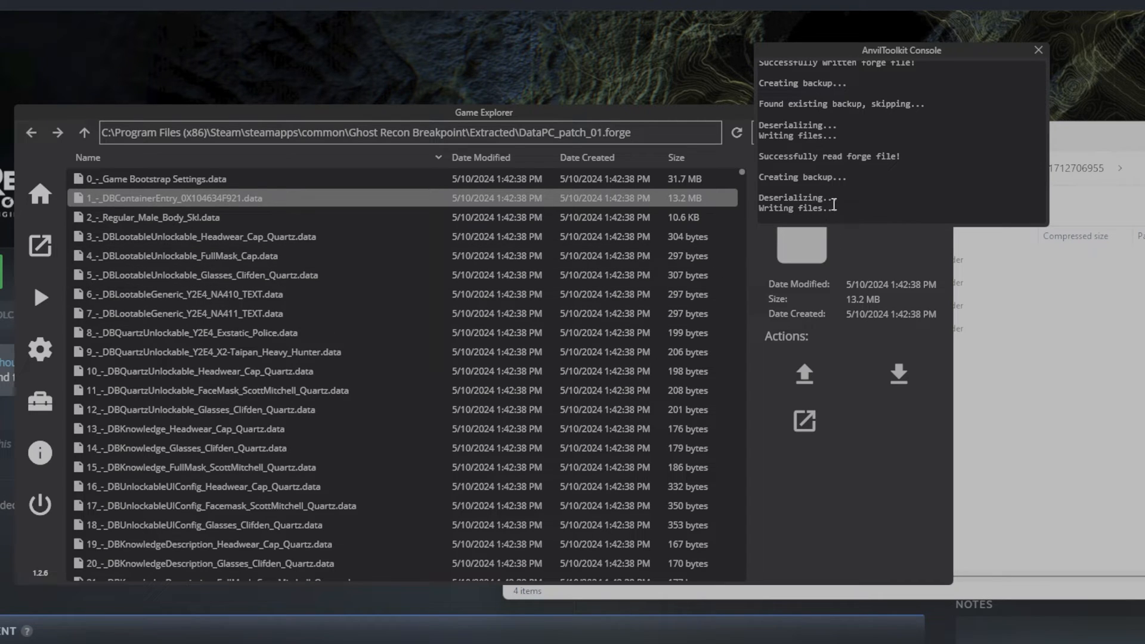
mouse_move(912, 165)
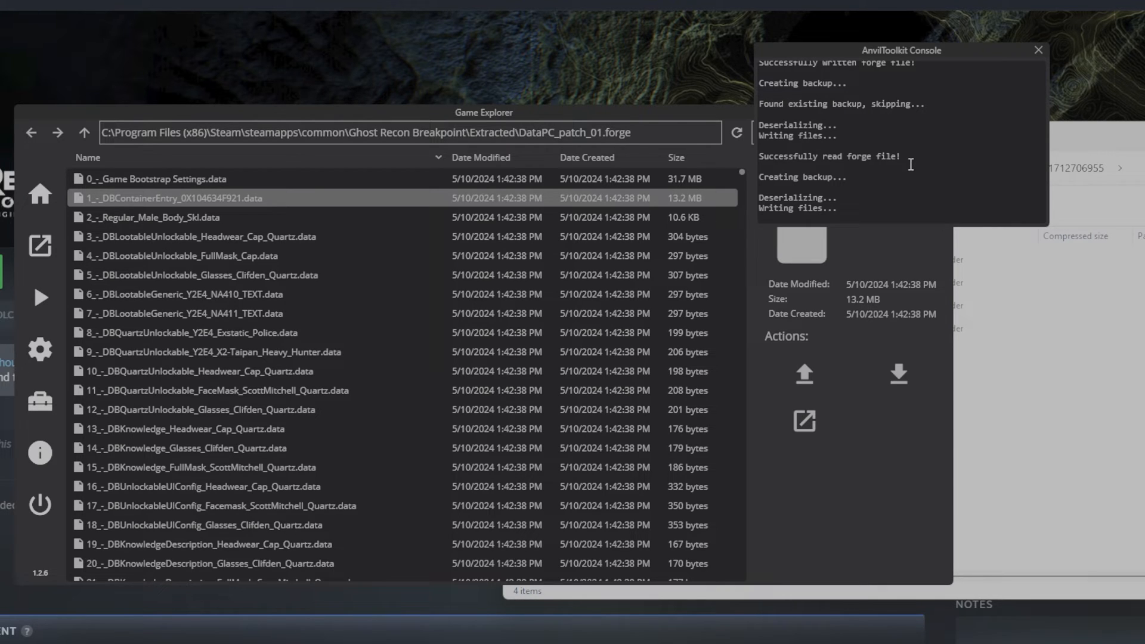
Step: Open the unpacked DBContainerEntry contents and show their folder in File Explorer
double_click(158, 198)
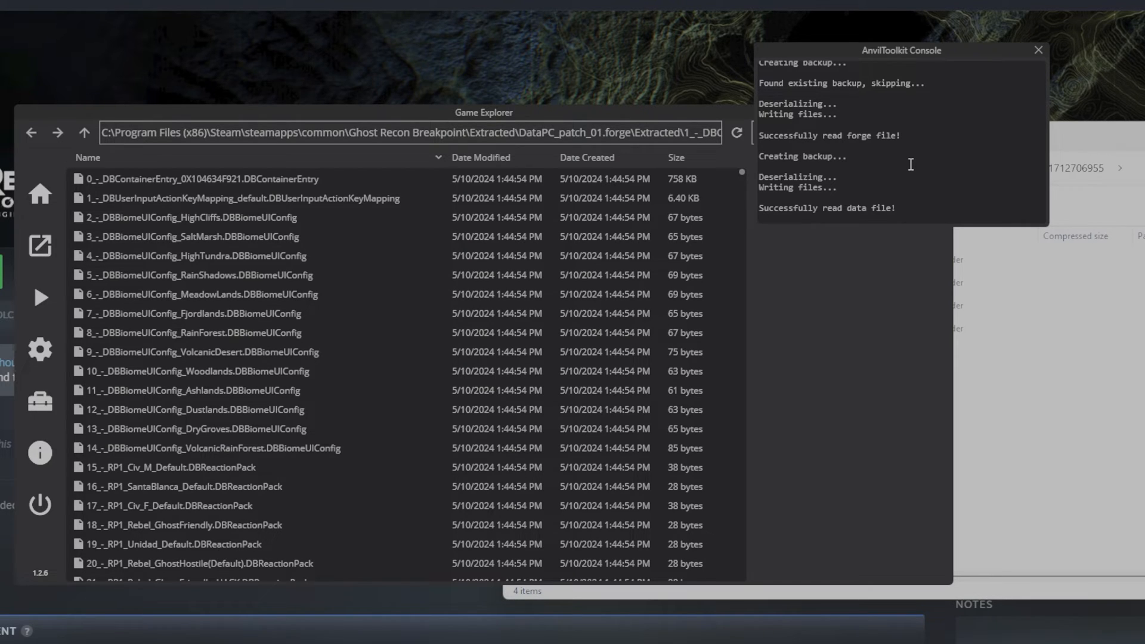
mouse_move(943, 150)
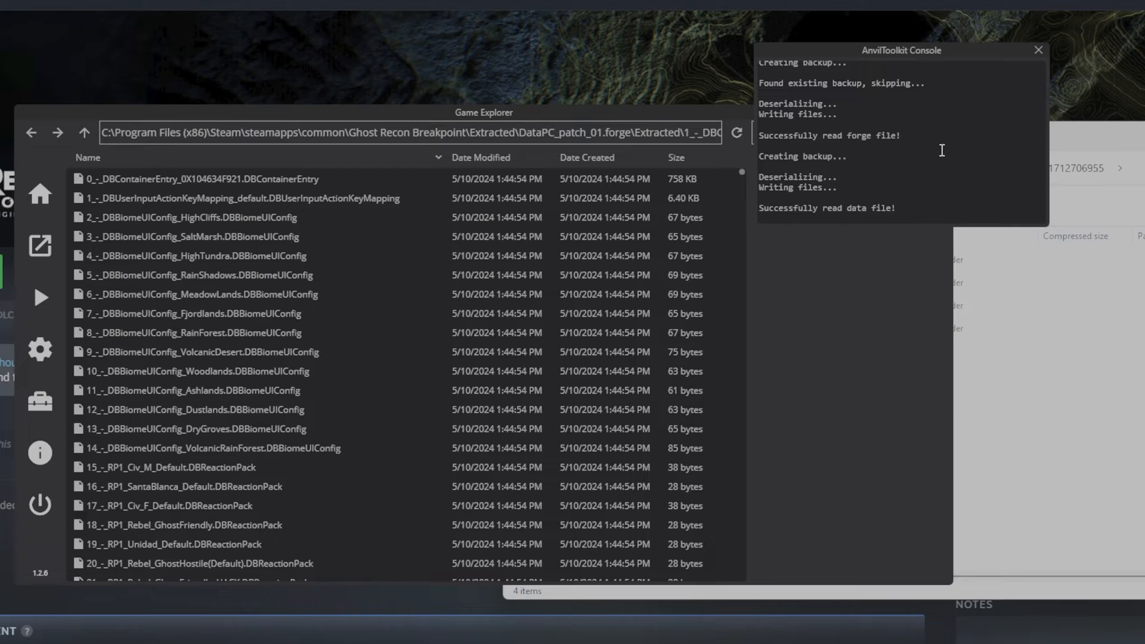
click(197, 256)
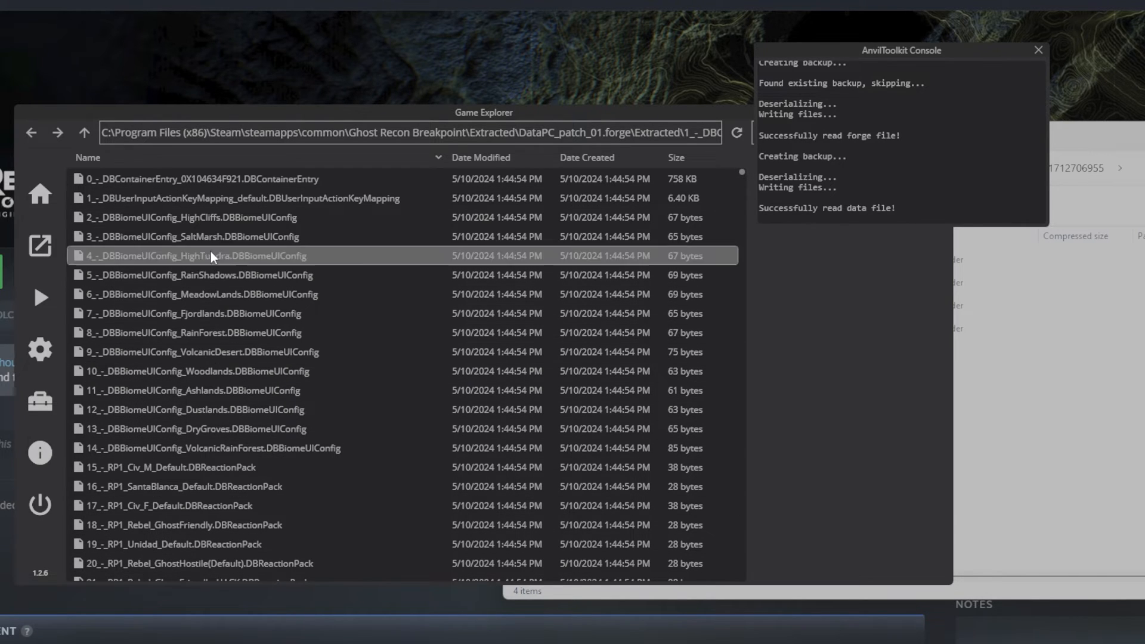
click(179, 179)
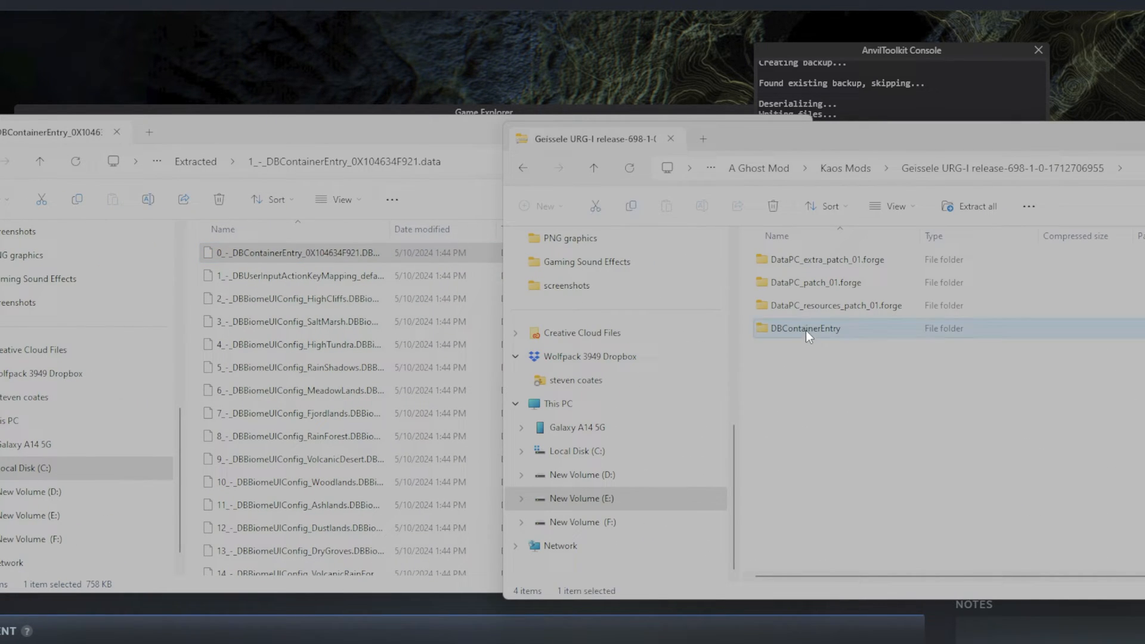
Step: Copy both Geissele DBContainerEntry files into the extracted folder, replacing the originals
double_click(805, 328)
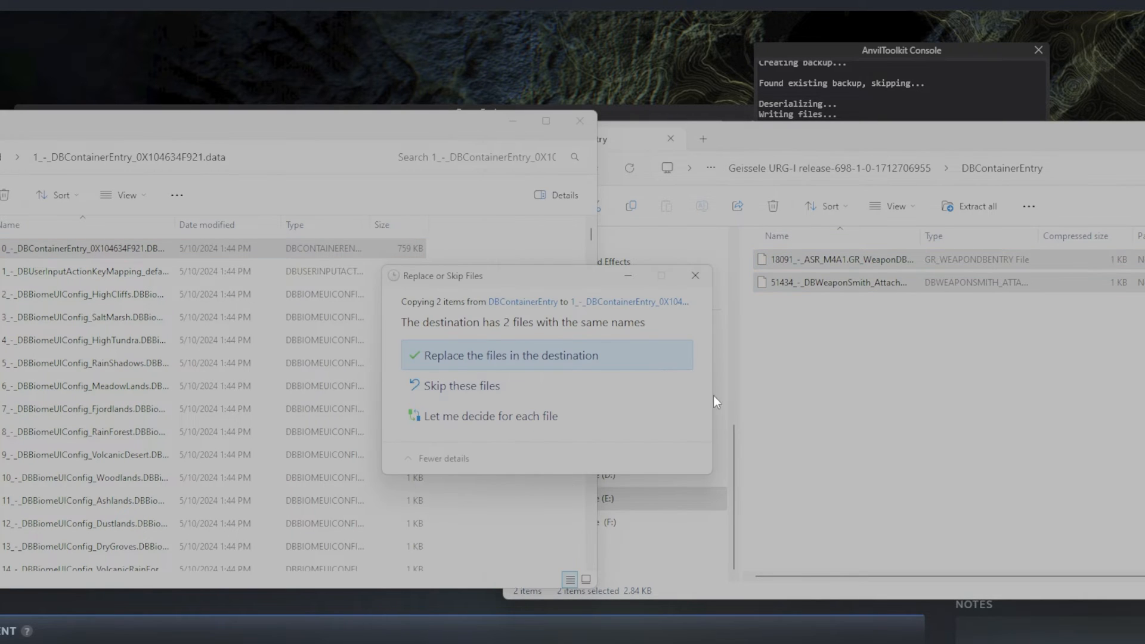
click(511, 355)
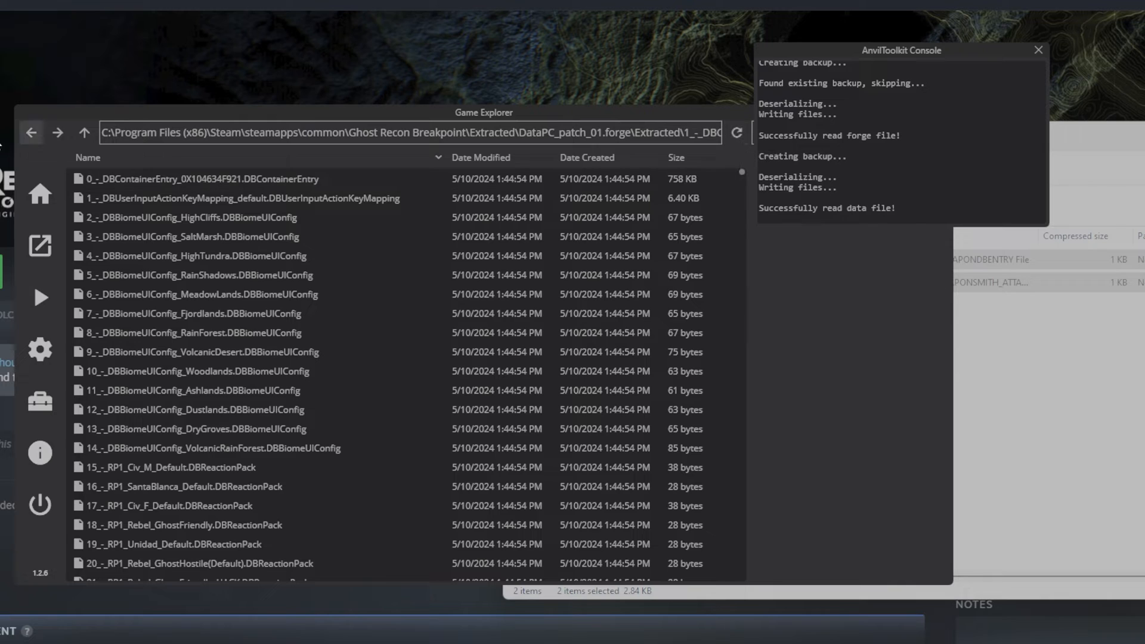
Step: Repack the modified 1_-_DBContainerEntry folder and return to the DataPC_patch_01.forge list
click(84, 132)
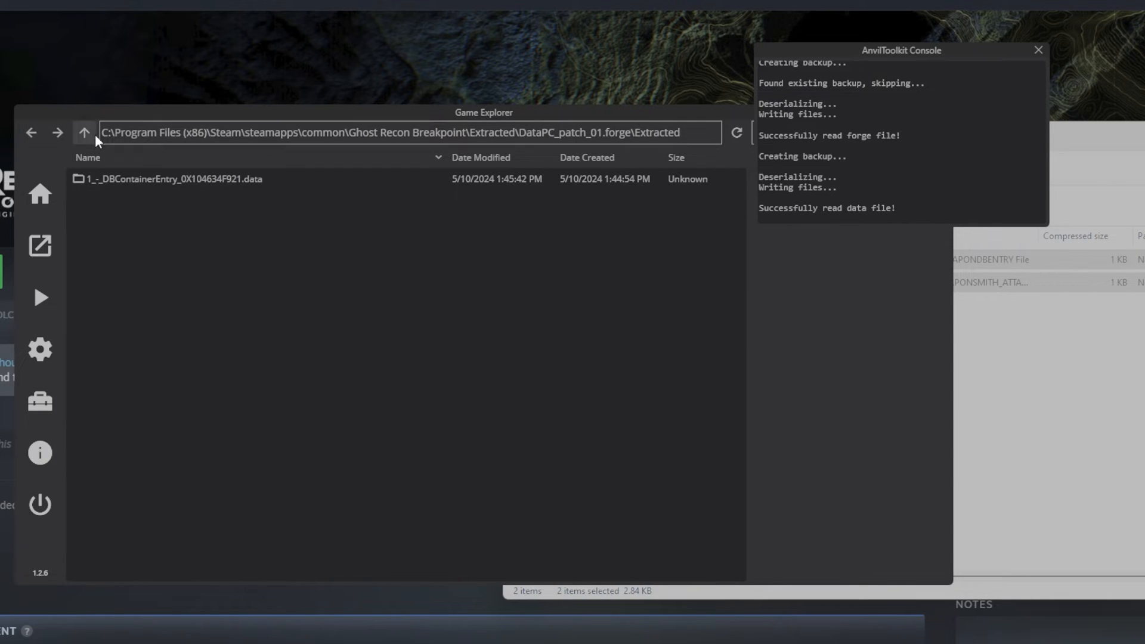
right_click(140, 179)
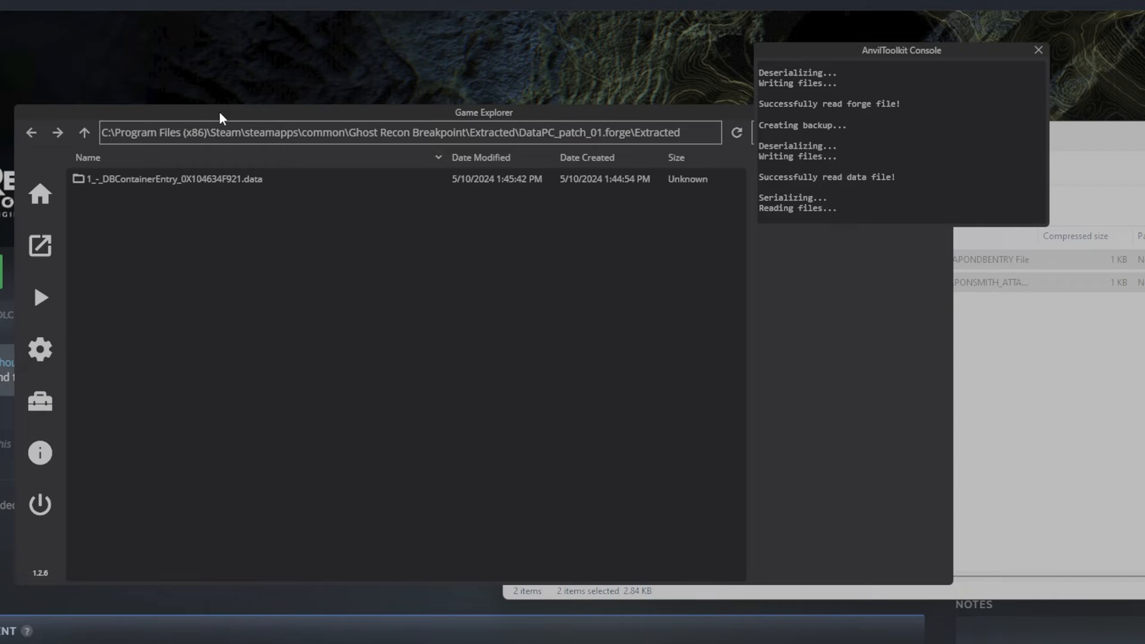
mouse_move(102, 157)
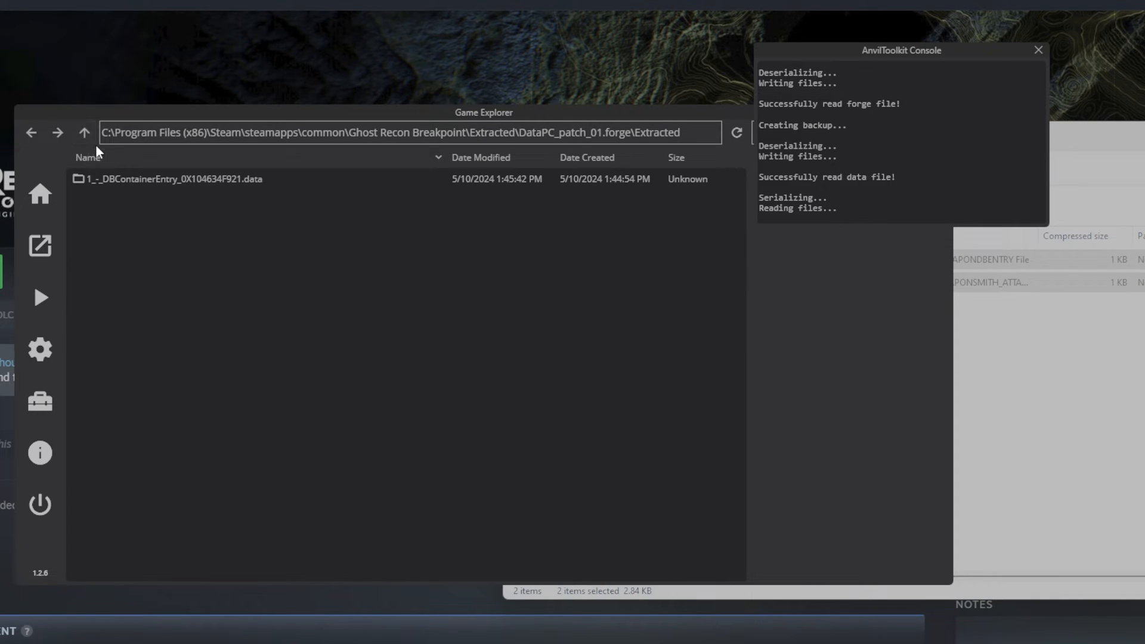
mouse_move(81, 143)
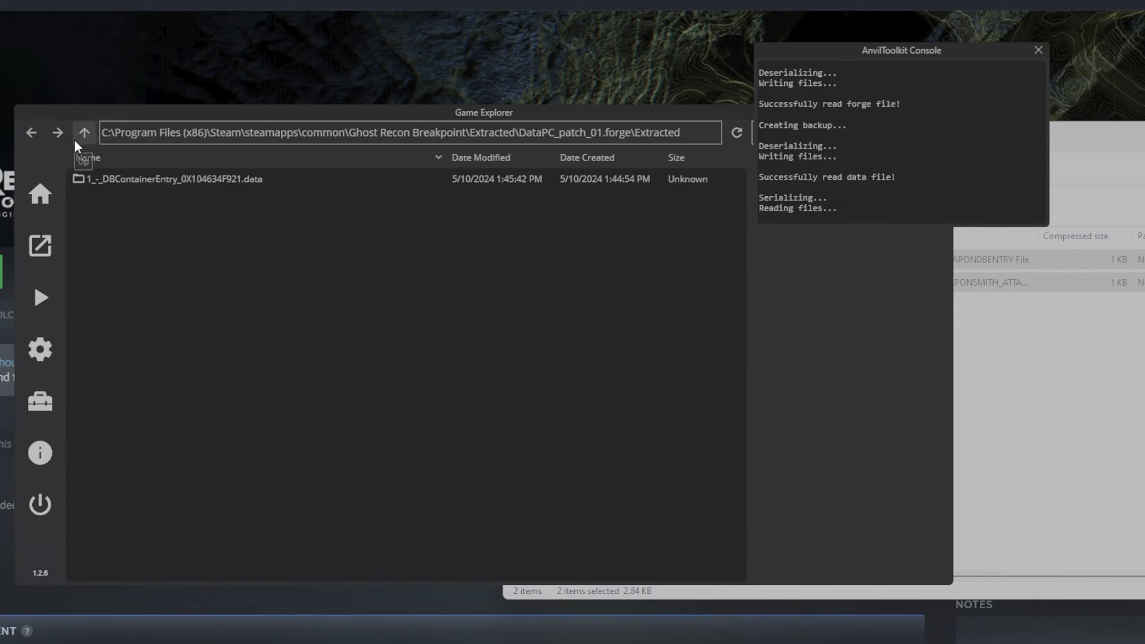
click(85, 132)
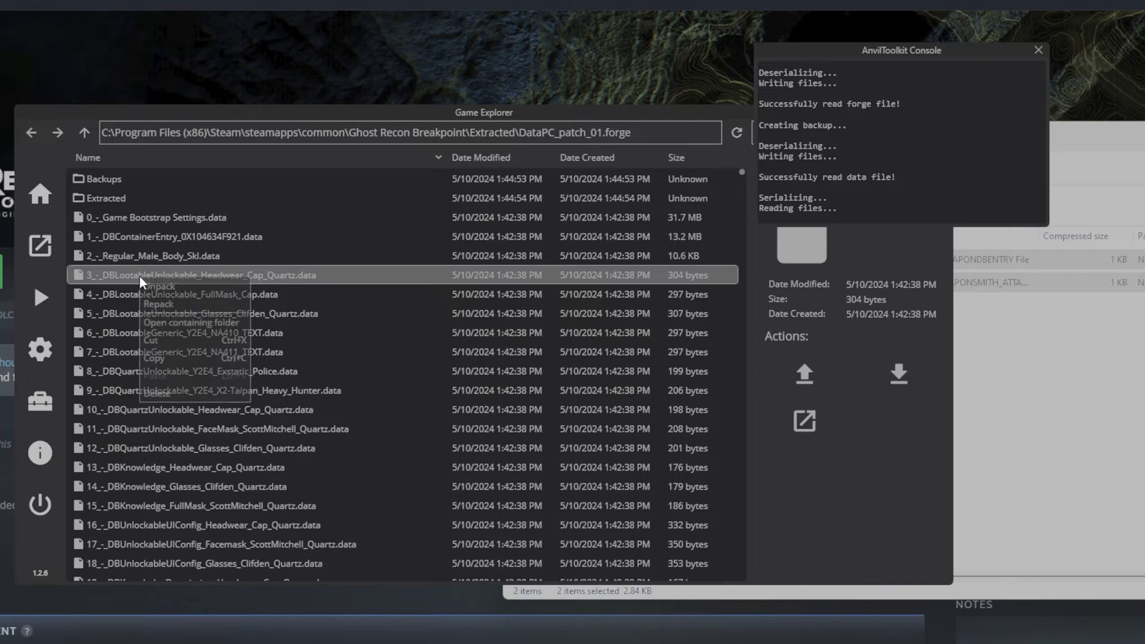
Step: Open the patch forge's folder and the Geissele DataPC_patch_01.forge folder with five M4A1 files
click(191, 322)
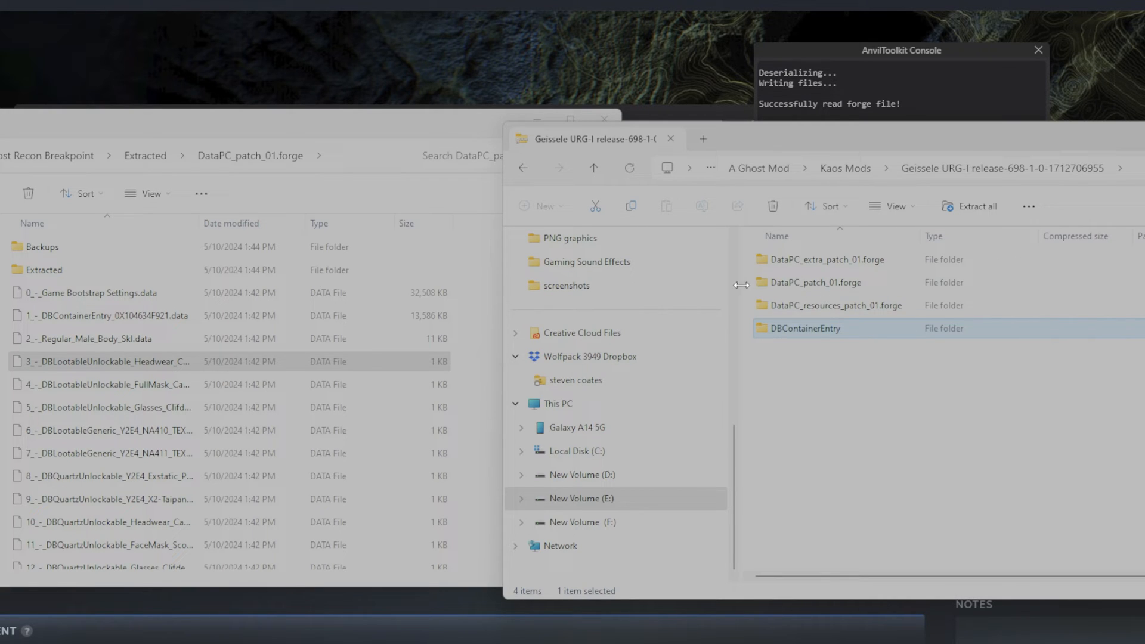
double_click(816, 282)
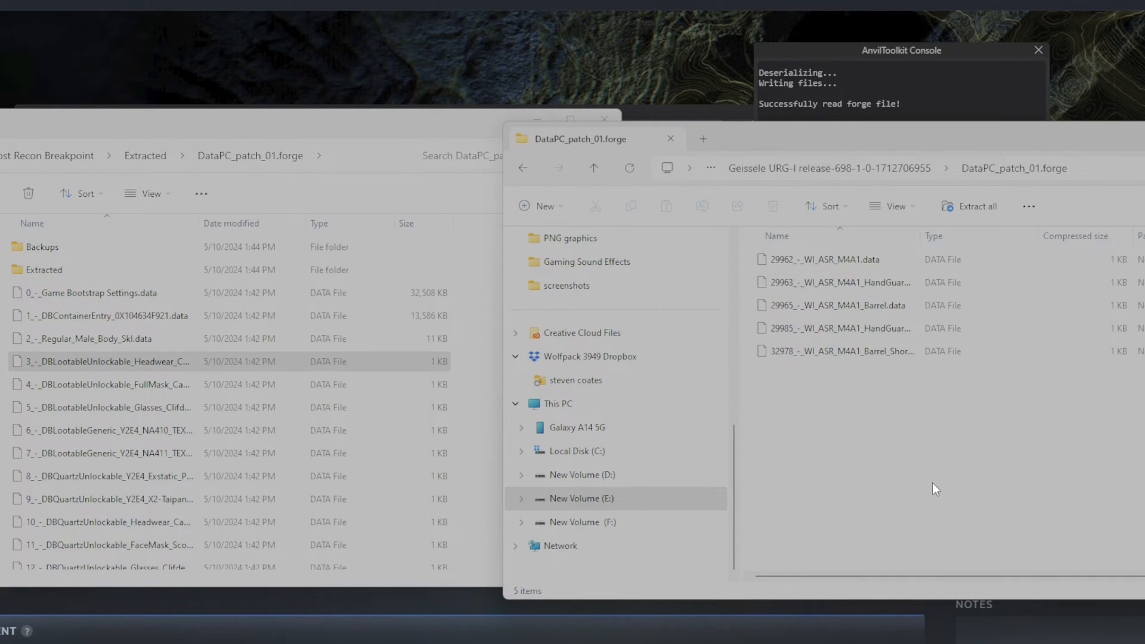
mouse_move(904, 468)
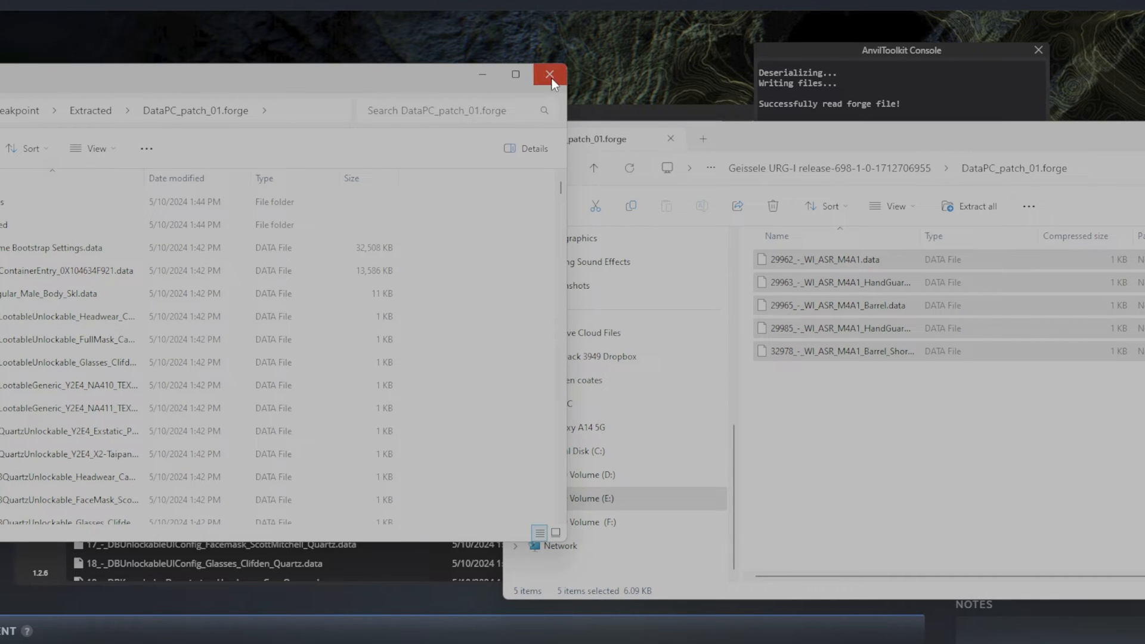
Step: Close the Explorer window and go up to the three extracted forge folders to repack DataPC_patch_01.forge
click(550, 74)
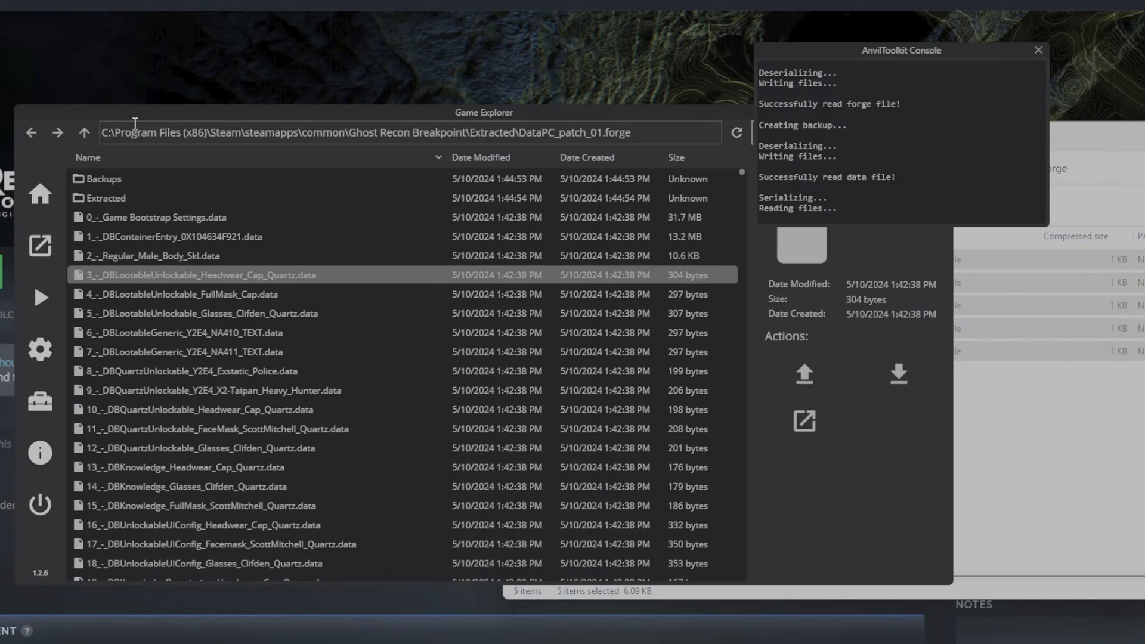
mouse_move(739, 132)
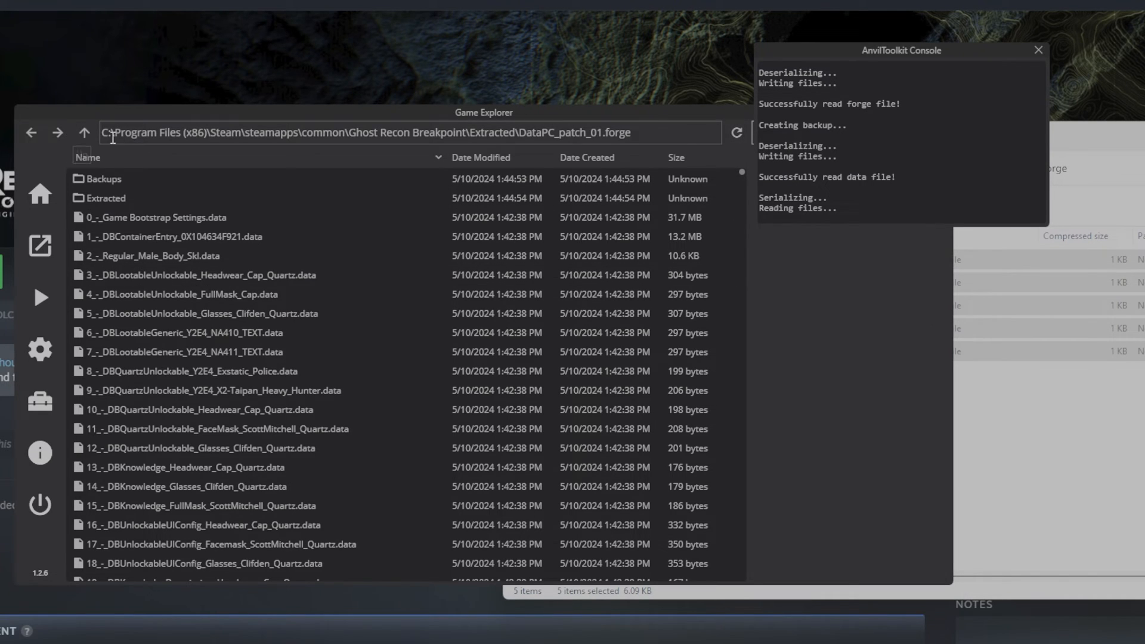
click(82, 131)
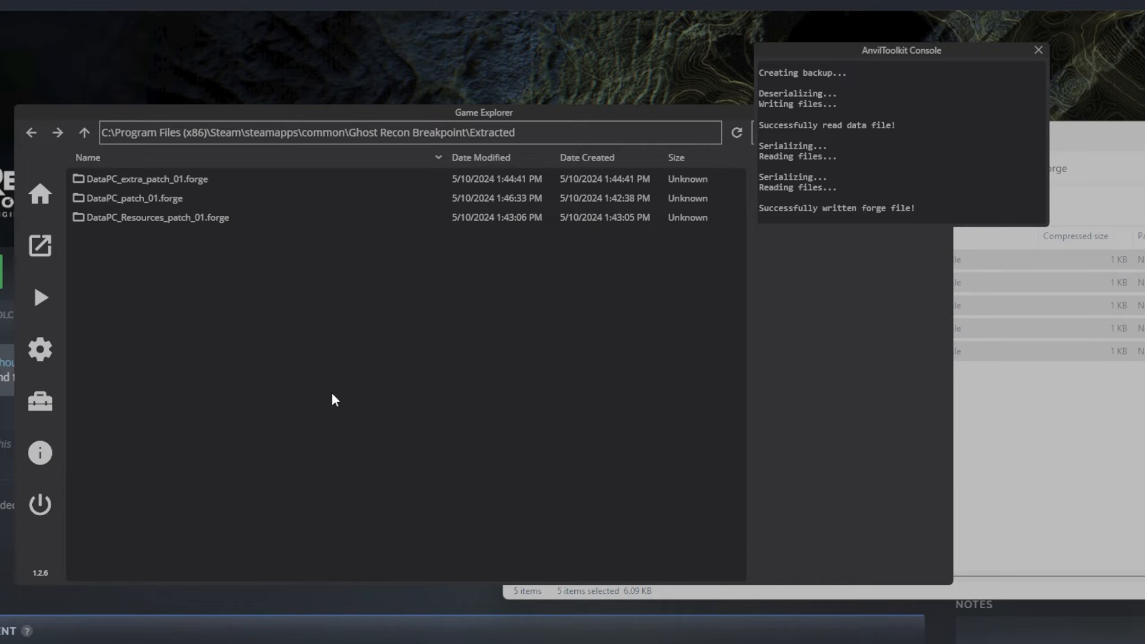
mouse_move(413, 339)
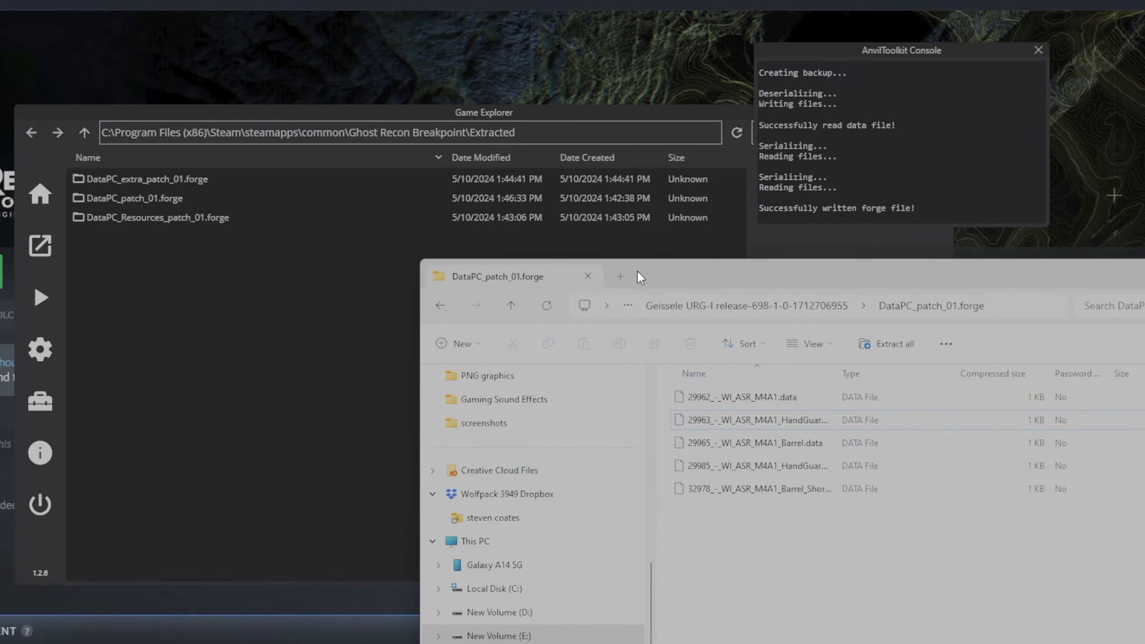
Step: Return to the mod's forge folder list and open its DataPC_extra_patch_01.forge folder
click(511, 306)
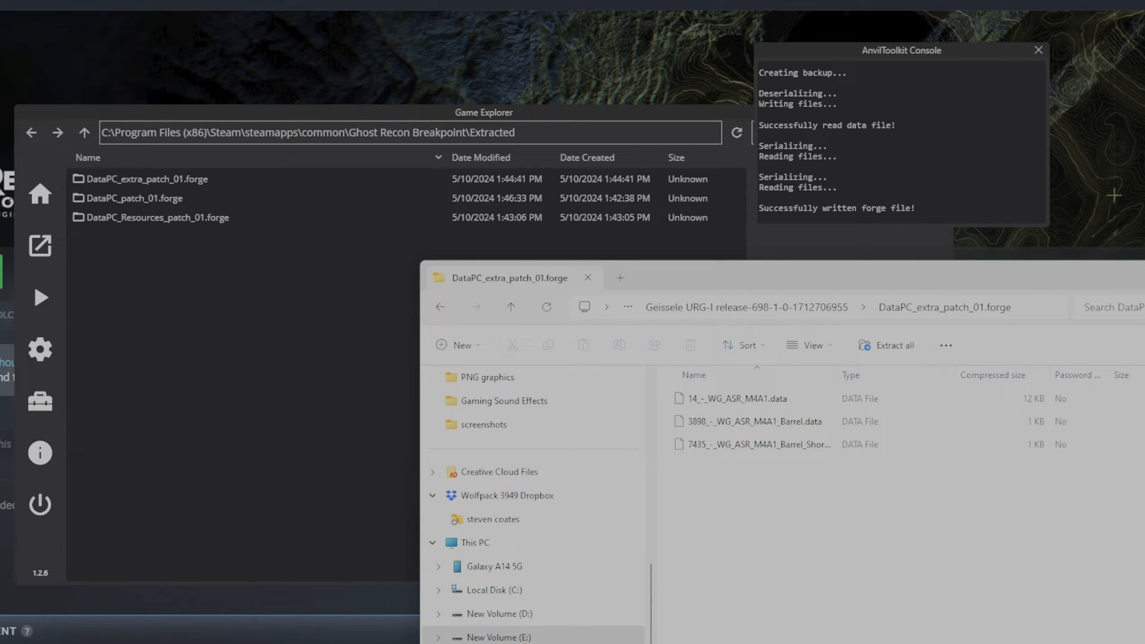
double_click(141, 178)
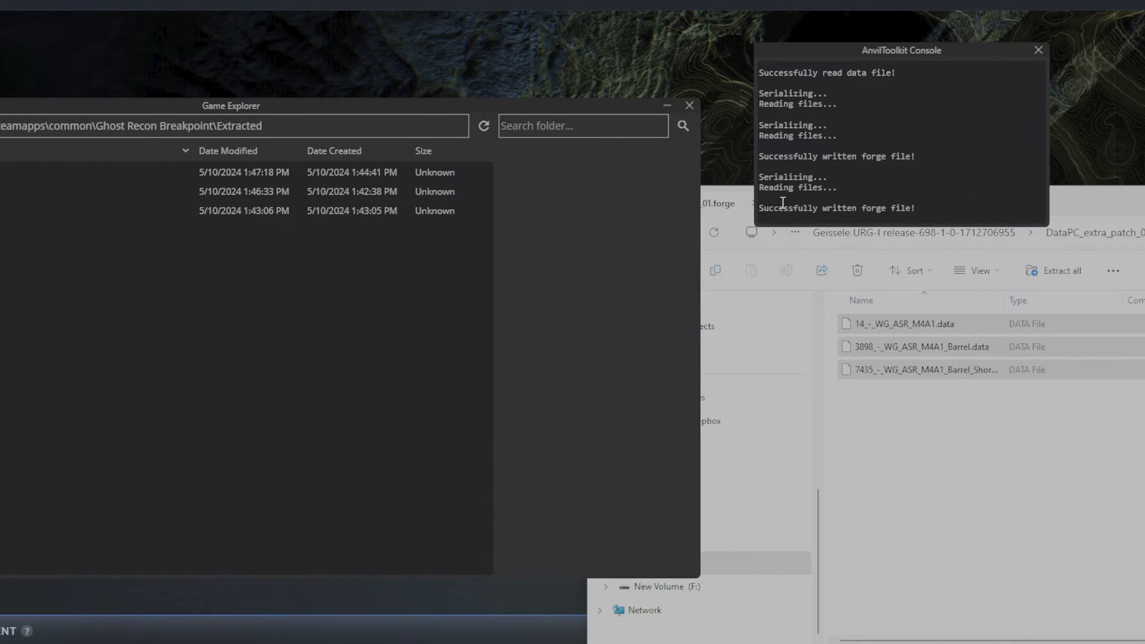
Step: View the extracted resources patch, open the mod's DataPC_resources_patch_01.forge folder, then close the extracted window
click(244, 211)
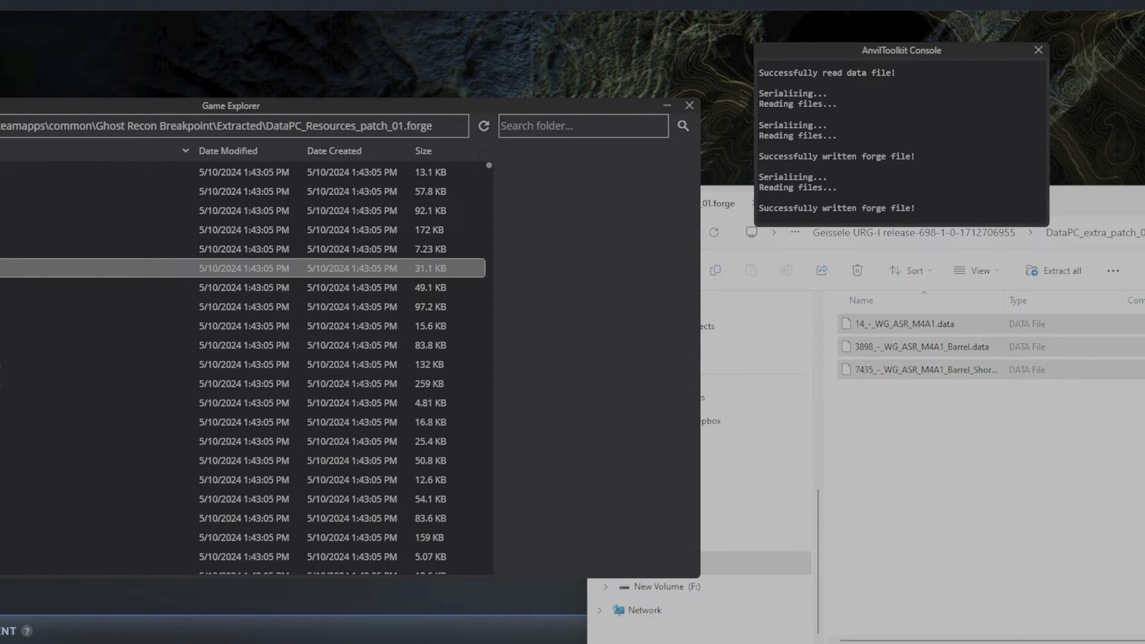
click(225, 345)
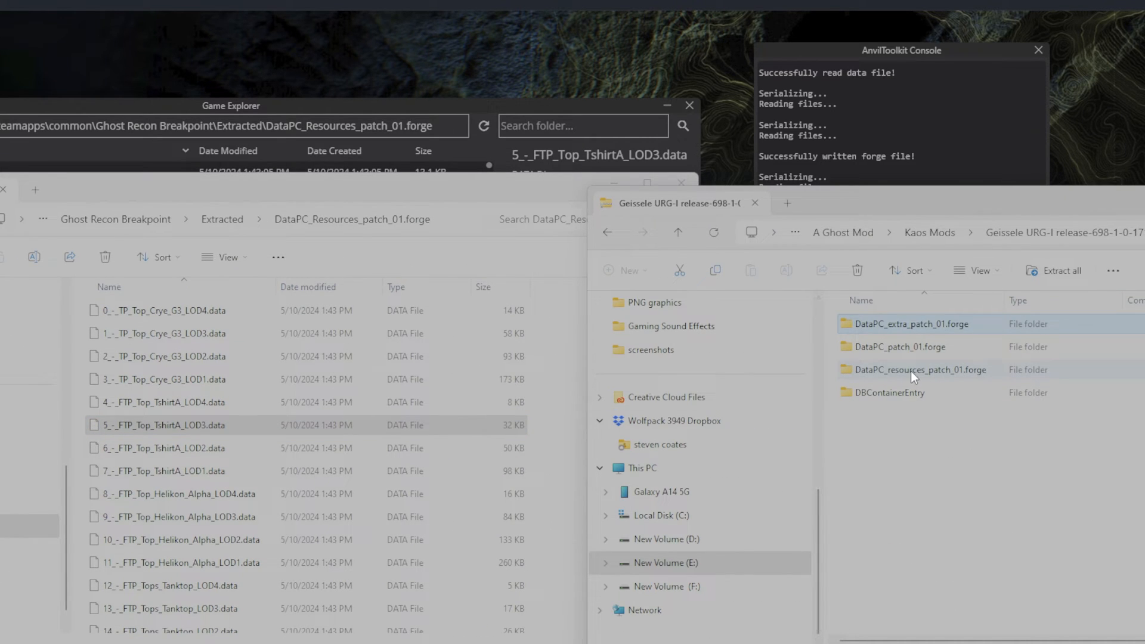
click(920, 370)
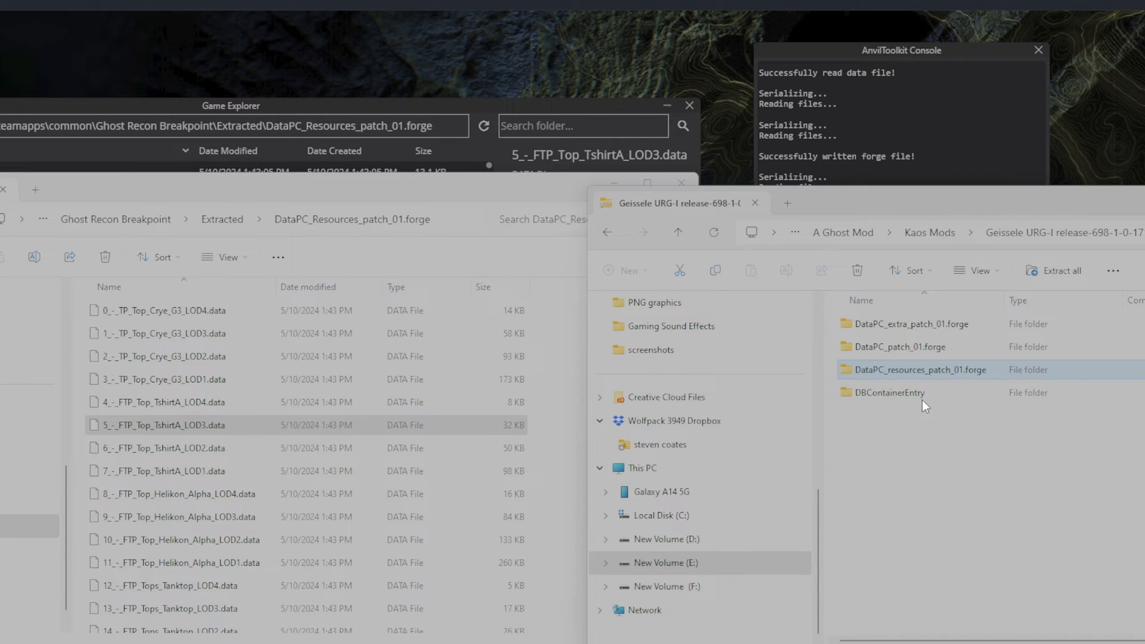
double_click(922, 370)
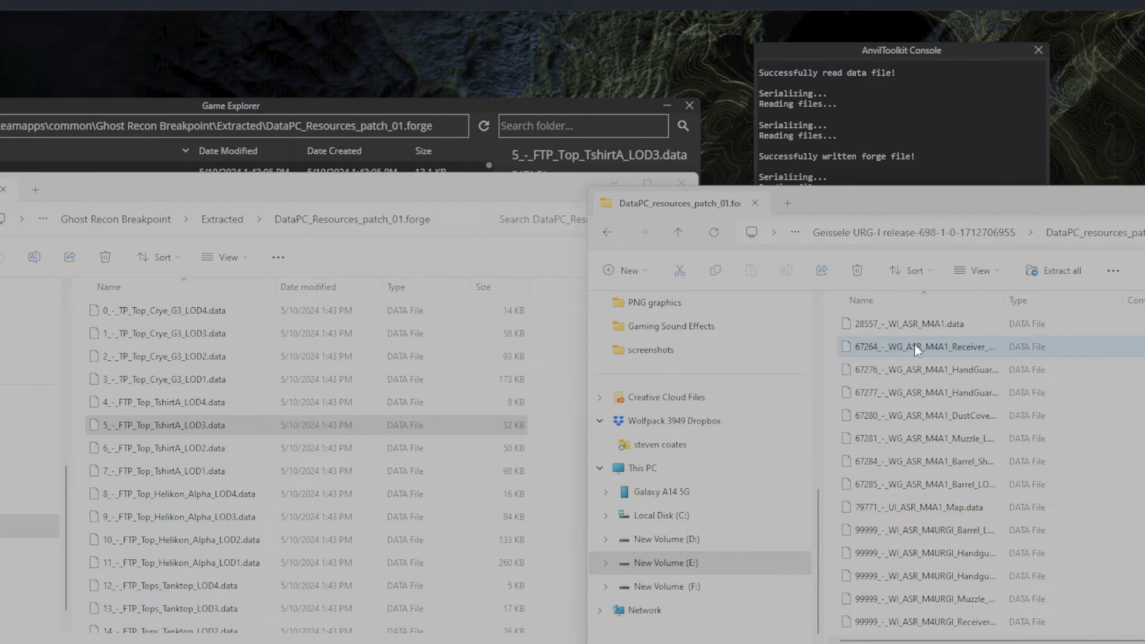
mouse_move(1005, 280)
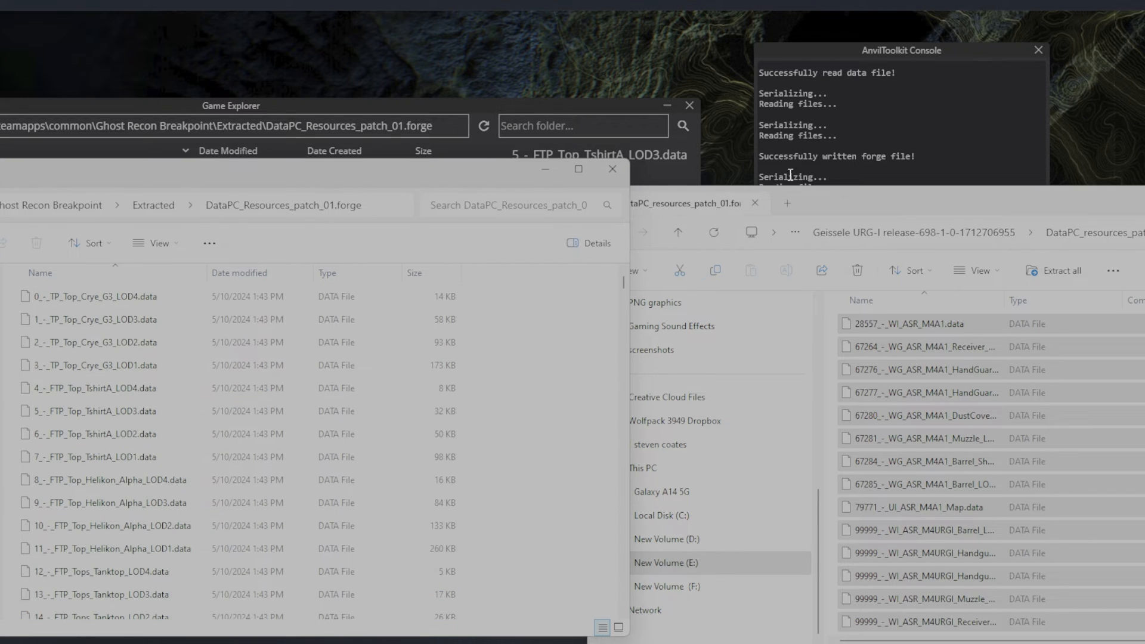
mouse_move(613, 169)
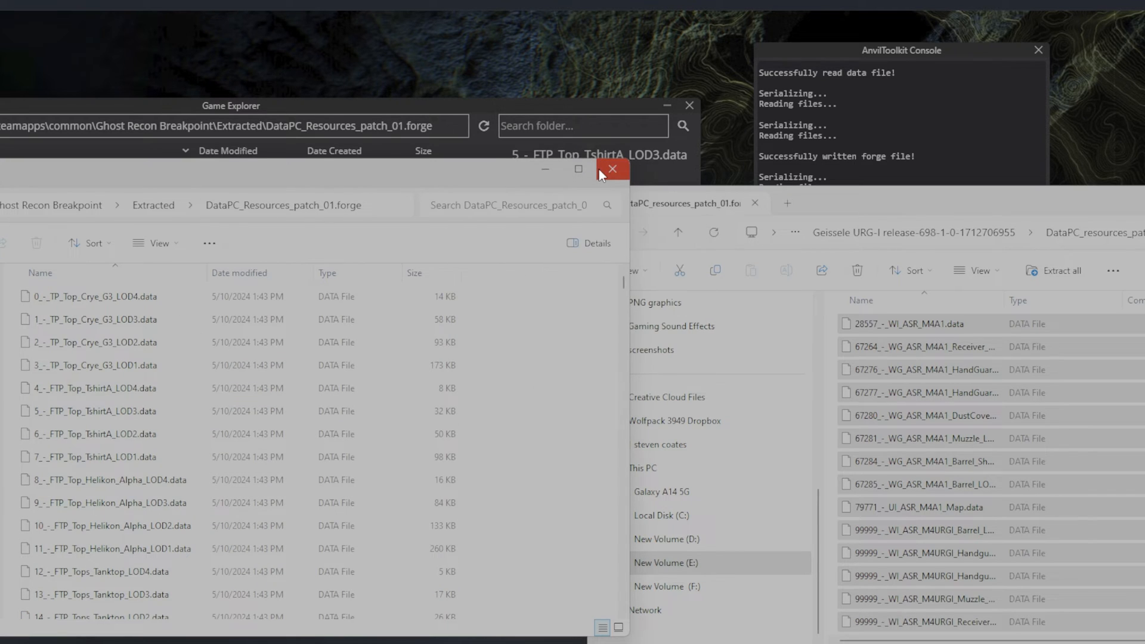
click(613, 169)
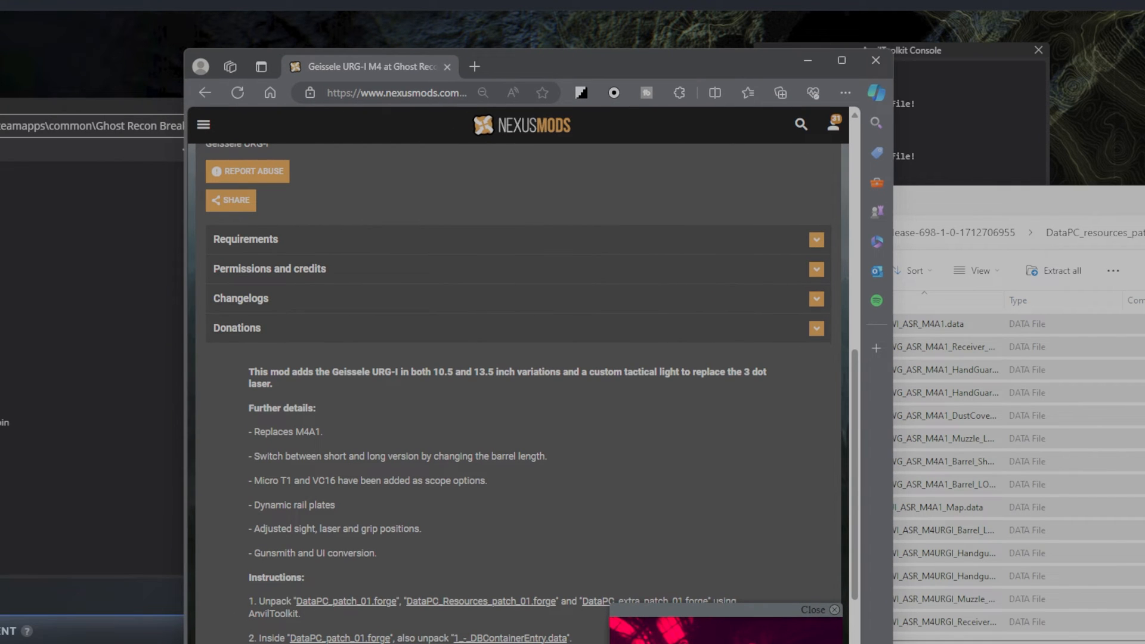
mouse_move(451, 134)
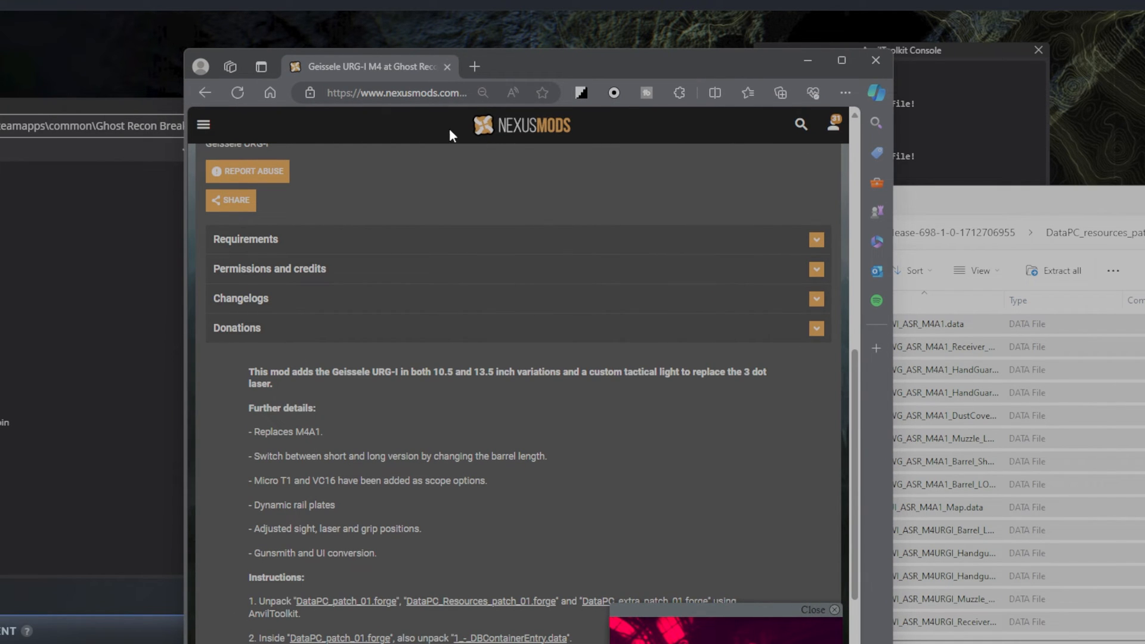
Step: Maximize the browser and reach Paintable SureFire Pack through Mods > Download history
scroll(up, 3)
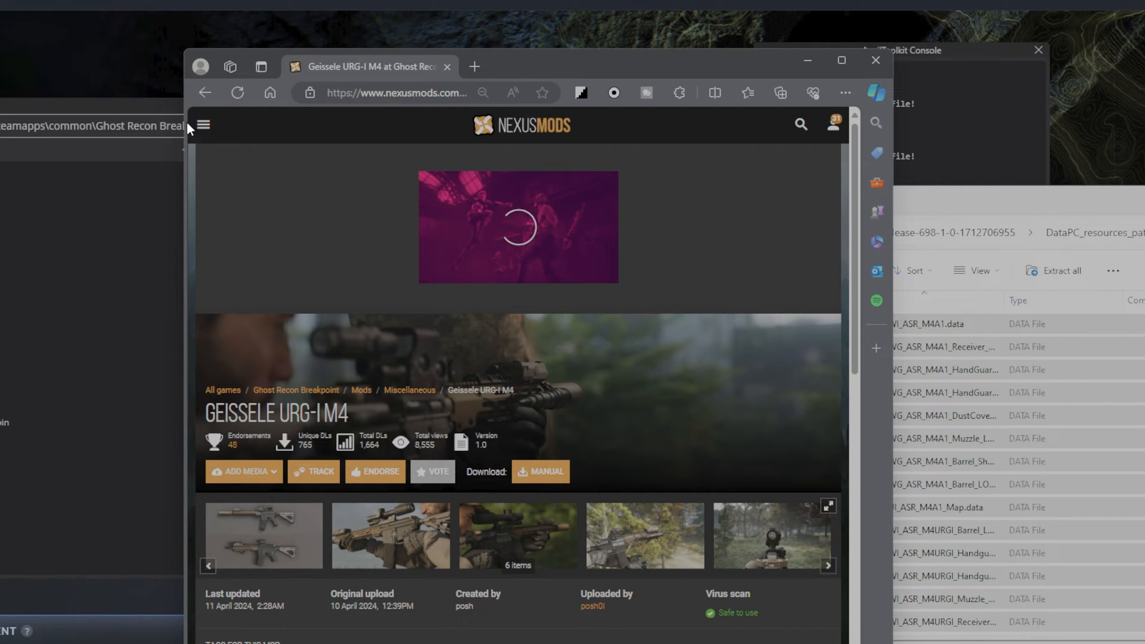
scroll(down, 3)
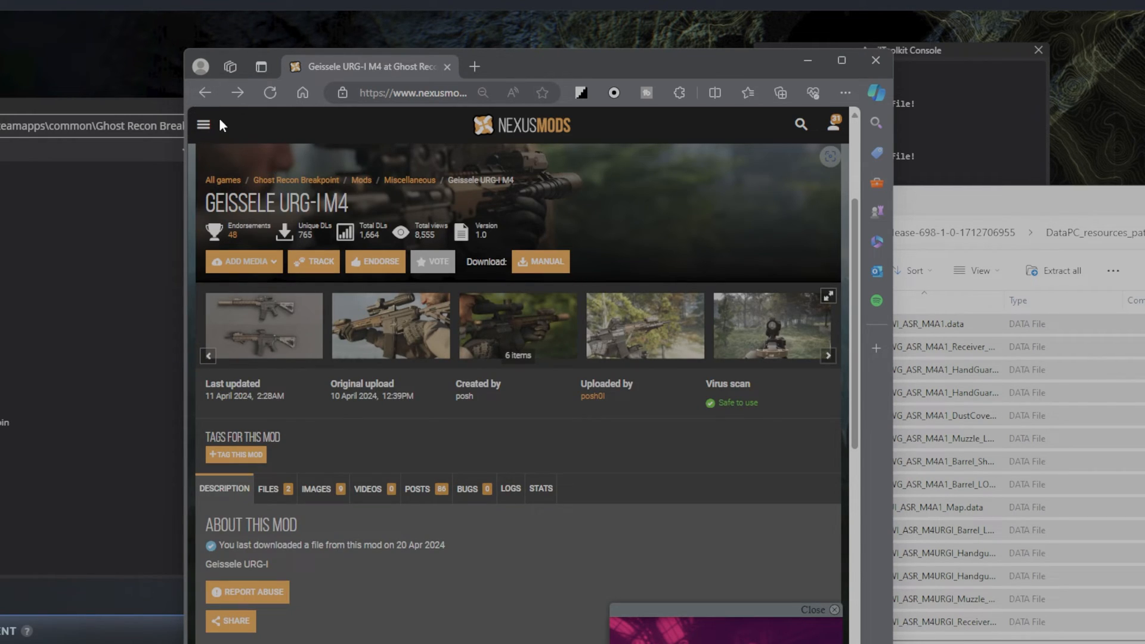
click(841, 59)
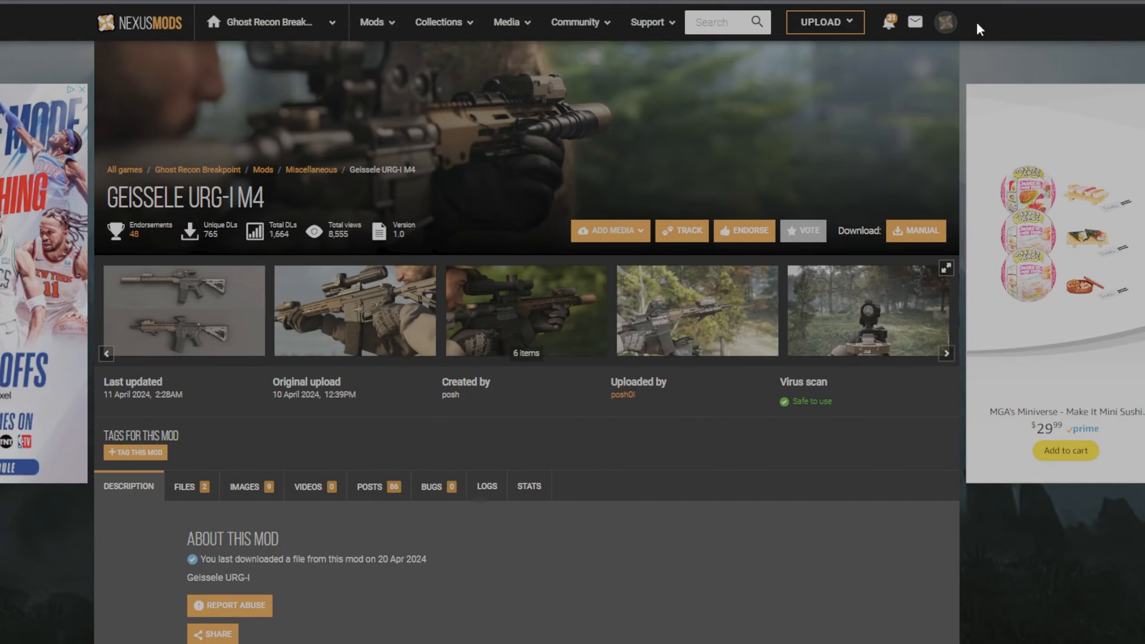
mouse_move(402, 37)
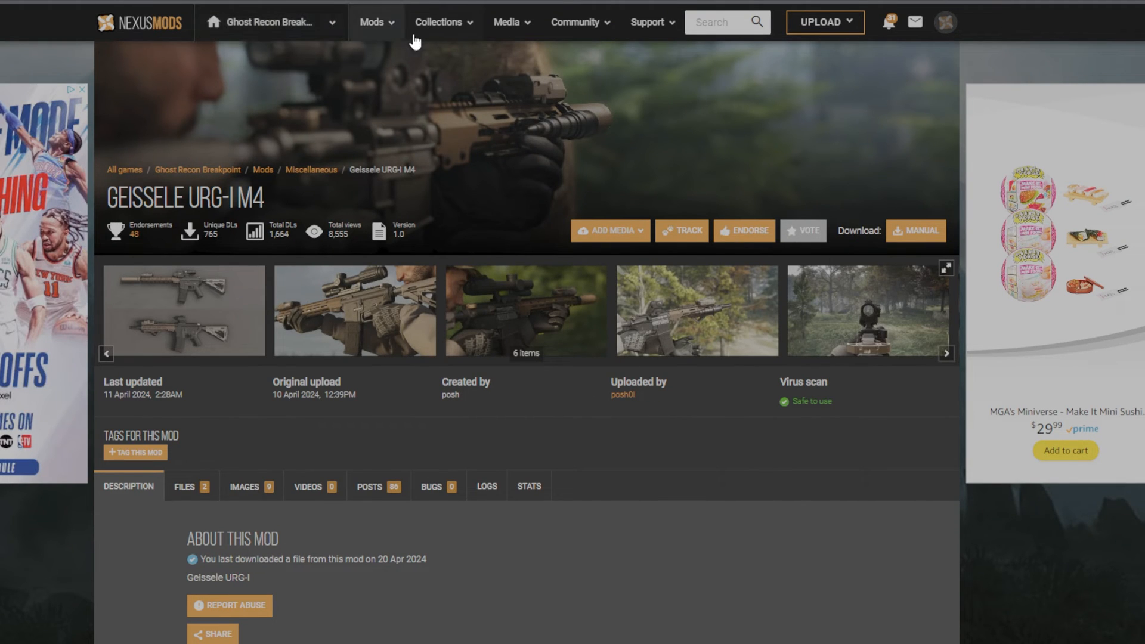
click(374, 22)
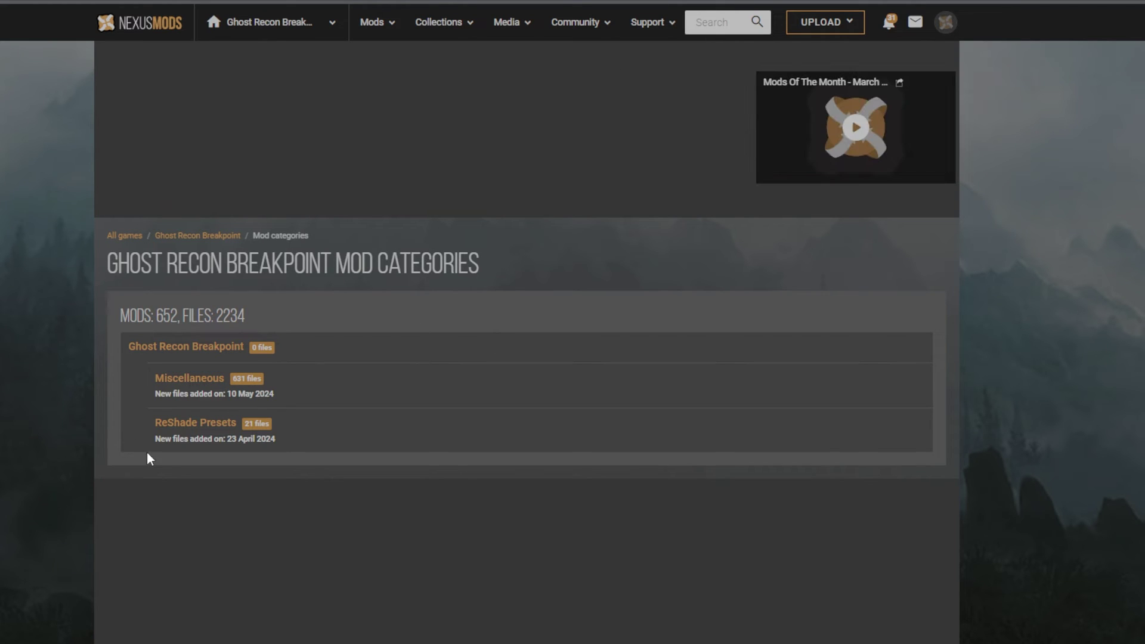
click(372, 22)
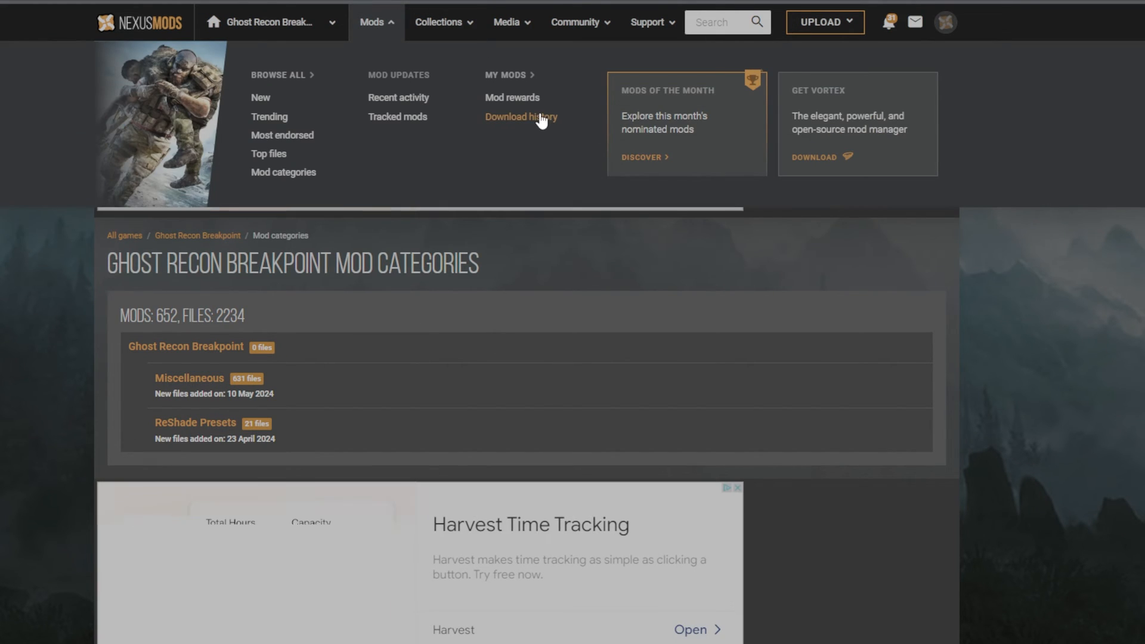
click(521, 116)
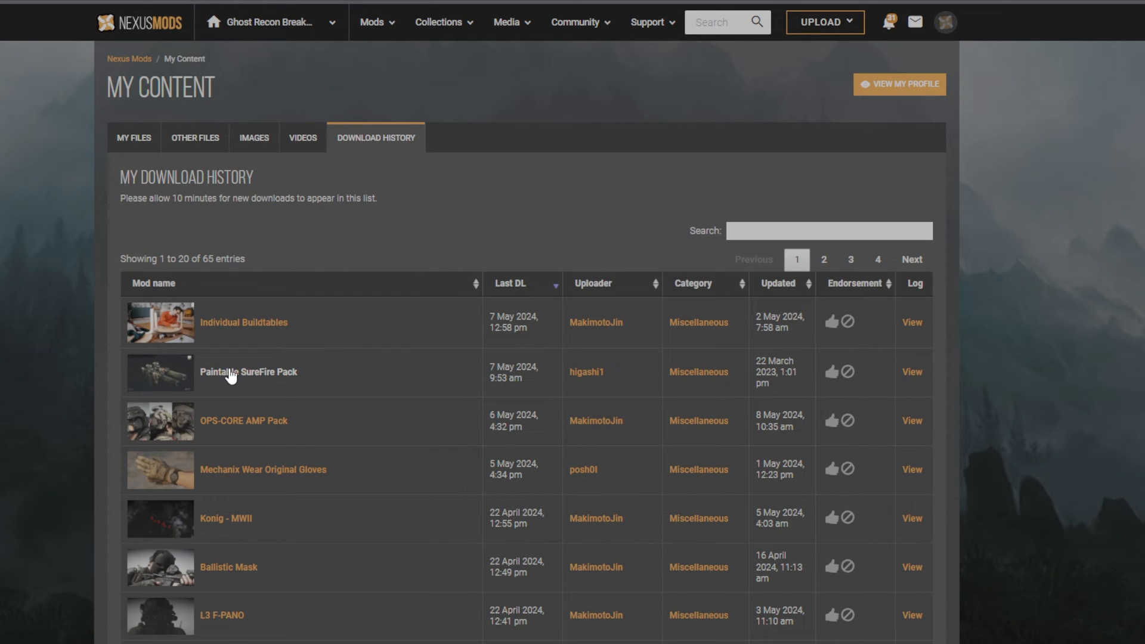
click(249, 372)
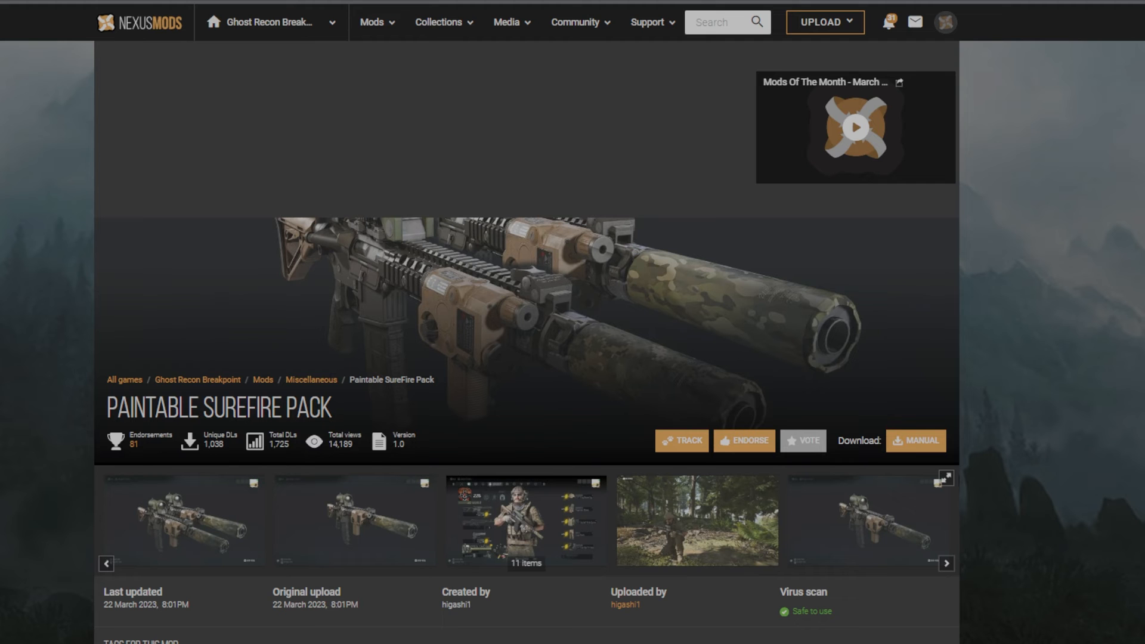
scroll(down, 3)
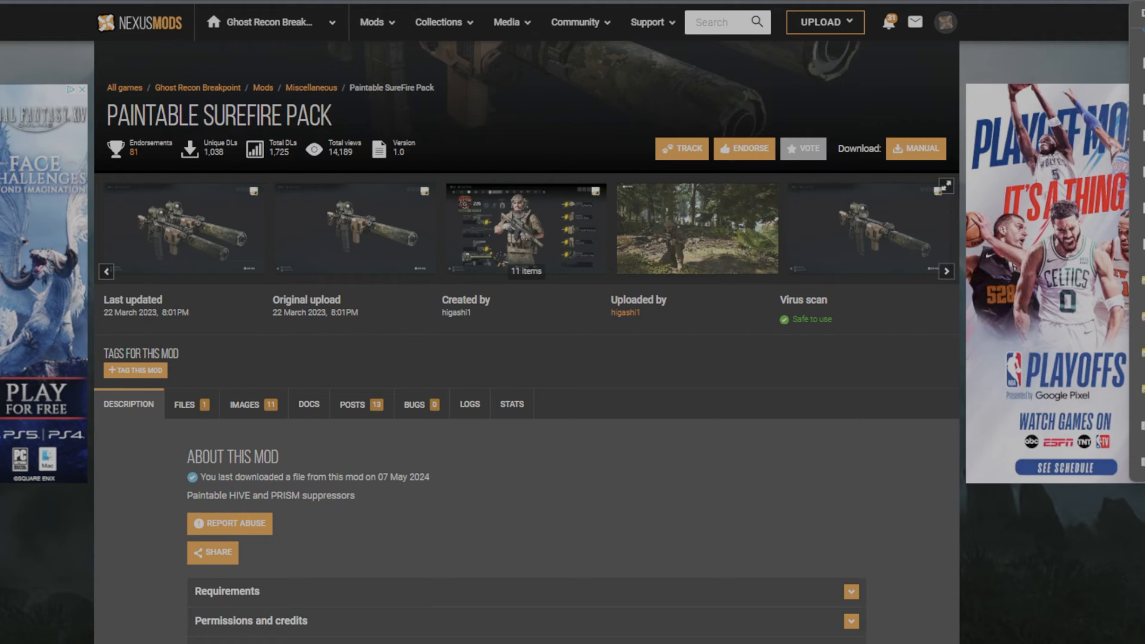
mouse_move(953, 401)
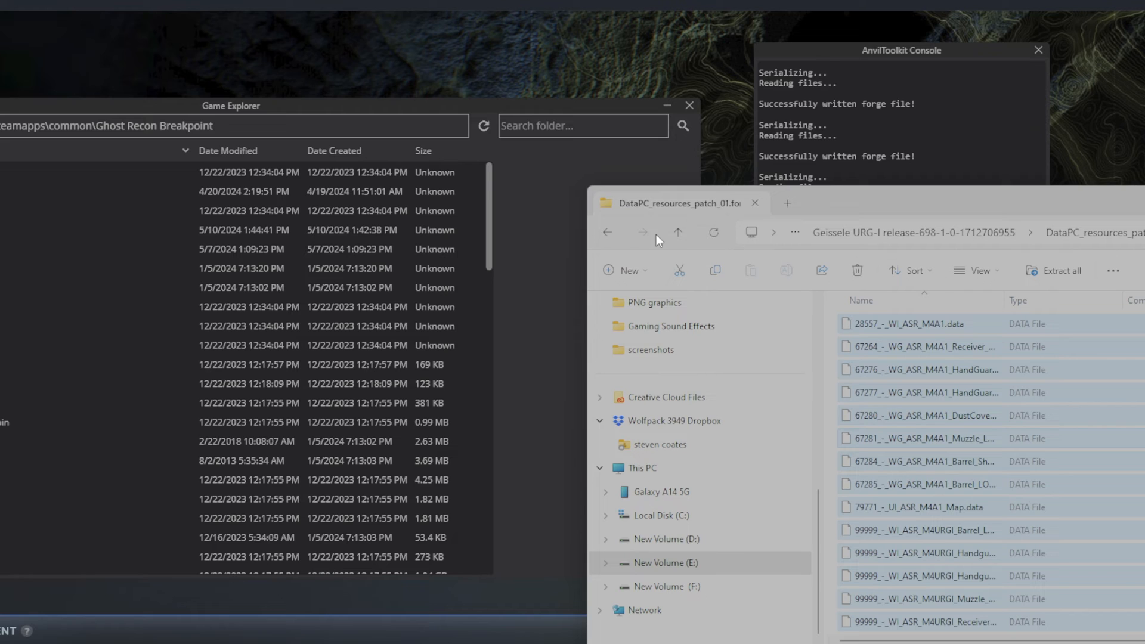
Step: Go up two levels to the Kaos Mods folder and open an item in its list
click(678, 232)
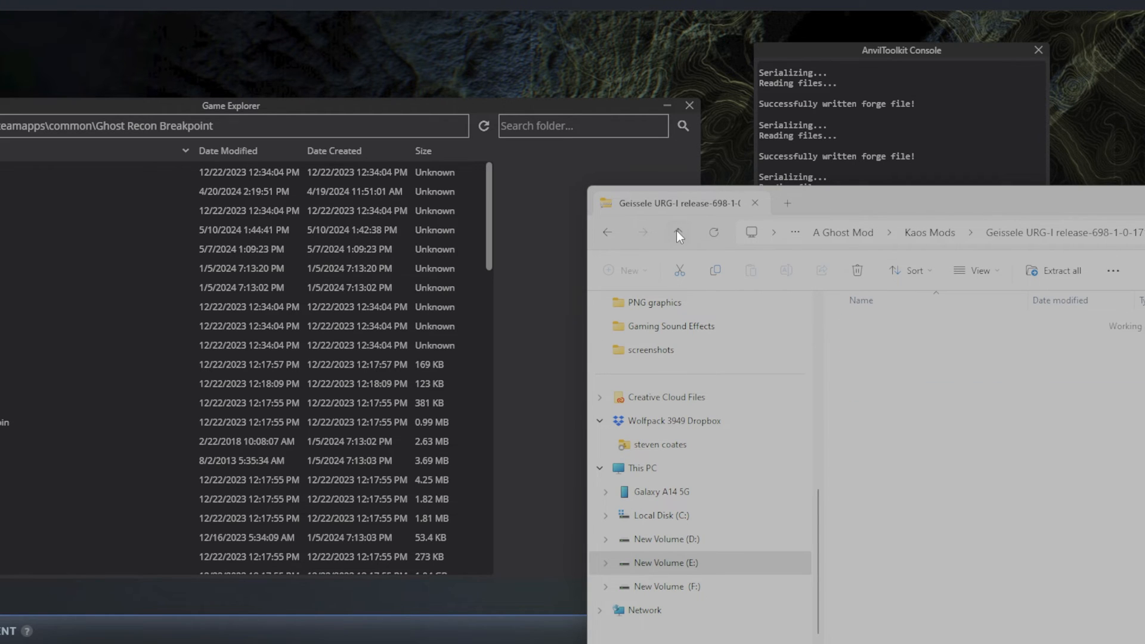
click(678, 233)
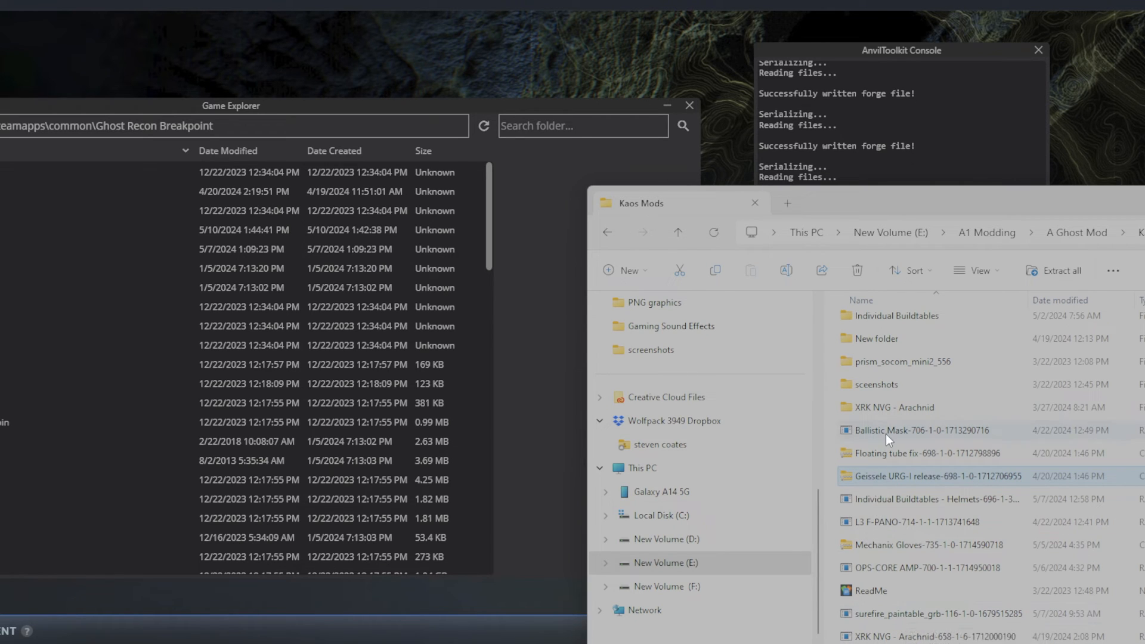
double_click(903, 361)
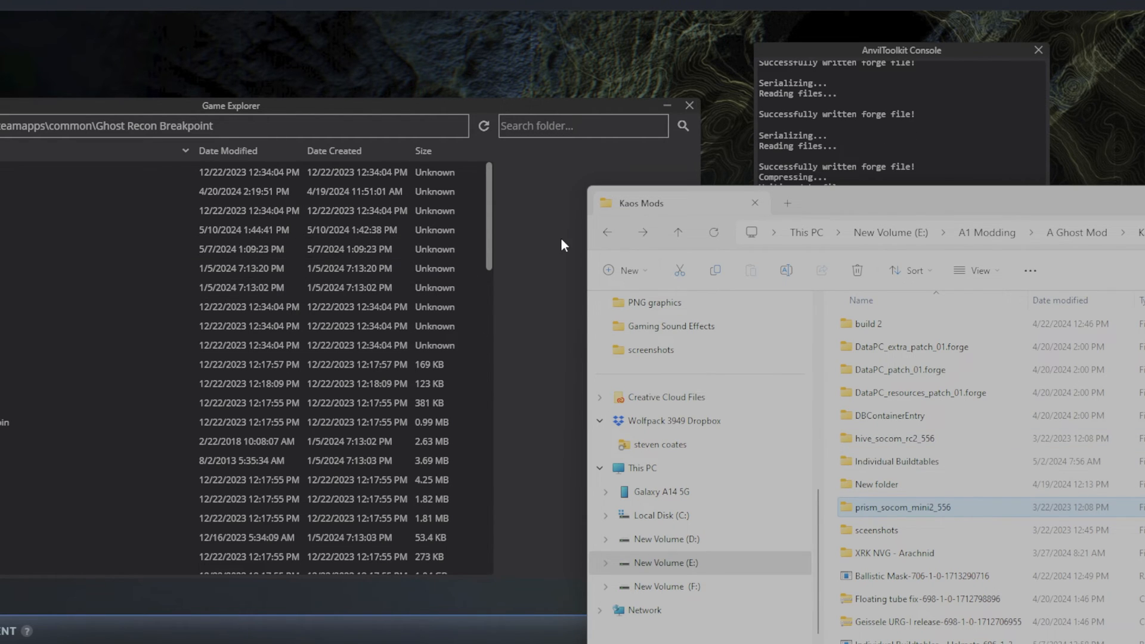
mouse_move(529, 105)
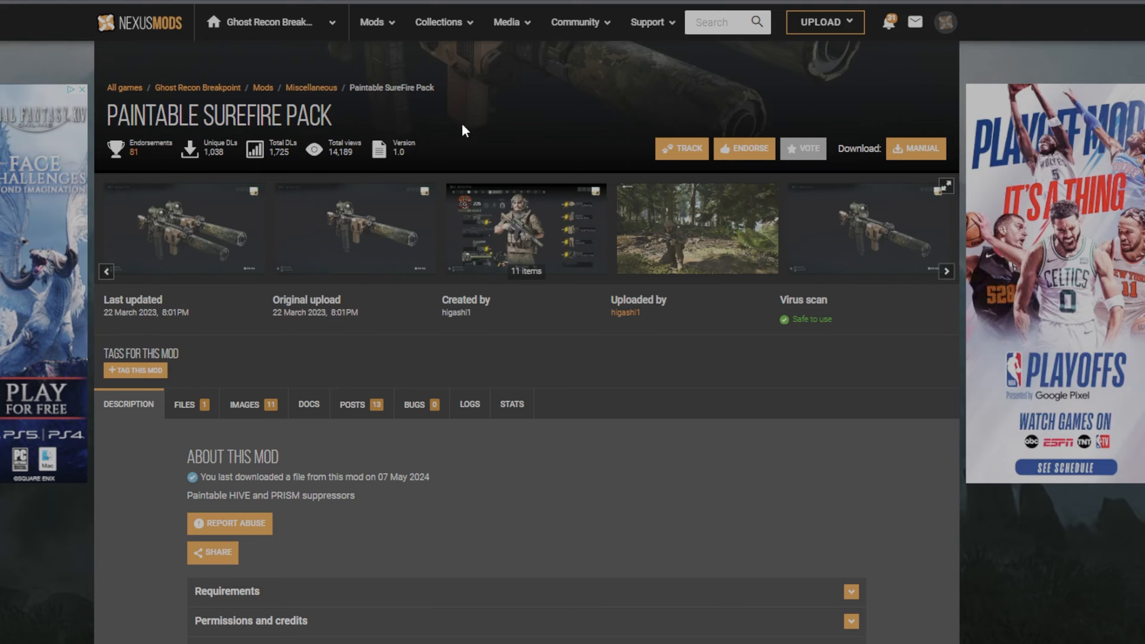
scroll(down, 3)
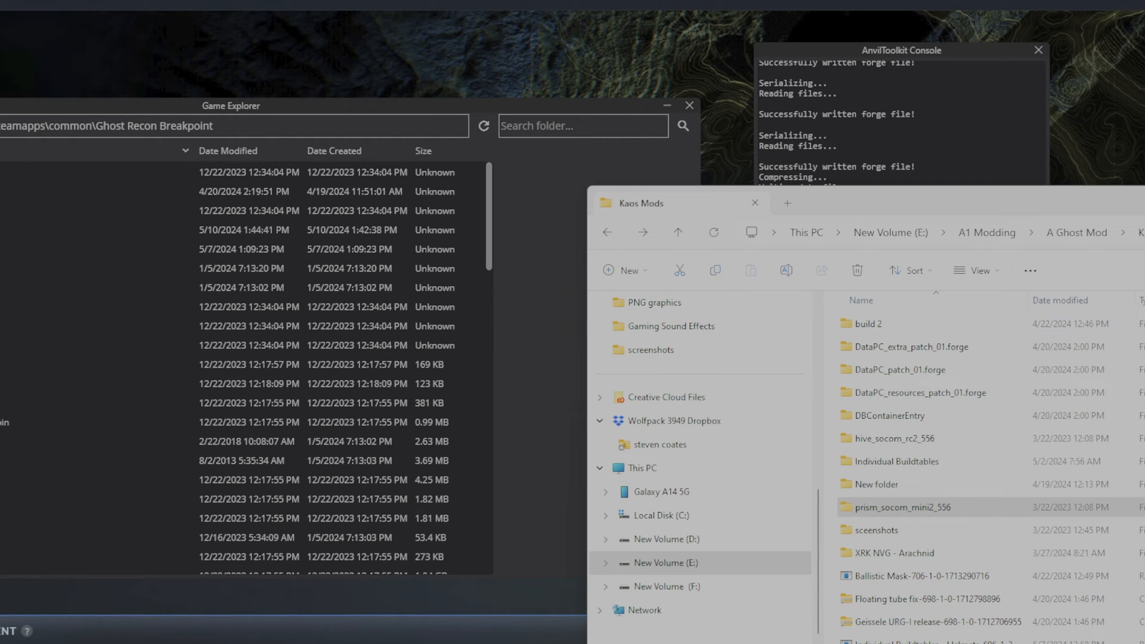
mouse_move(285, 118)
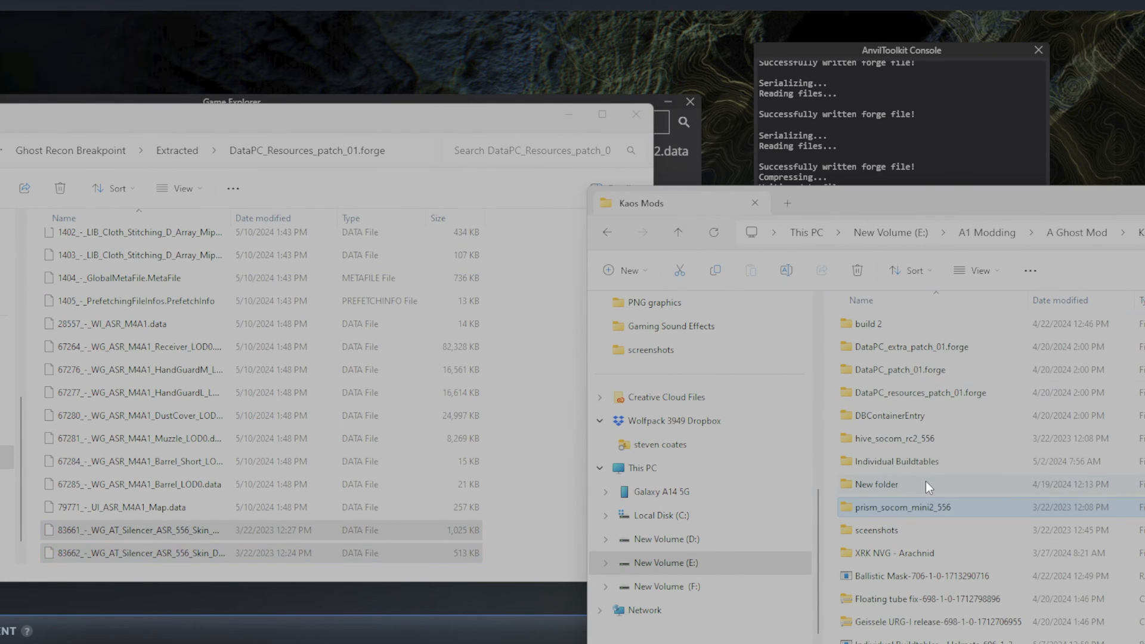
Step: Open an item while adding the ASR 556 silencer skin files to the resources patch
double_click(894, 438)
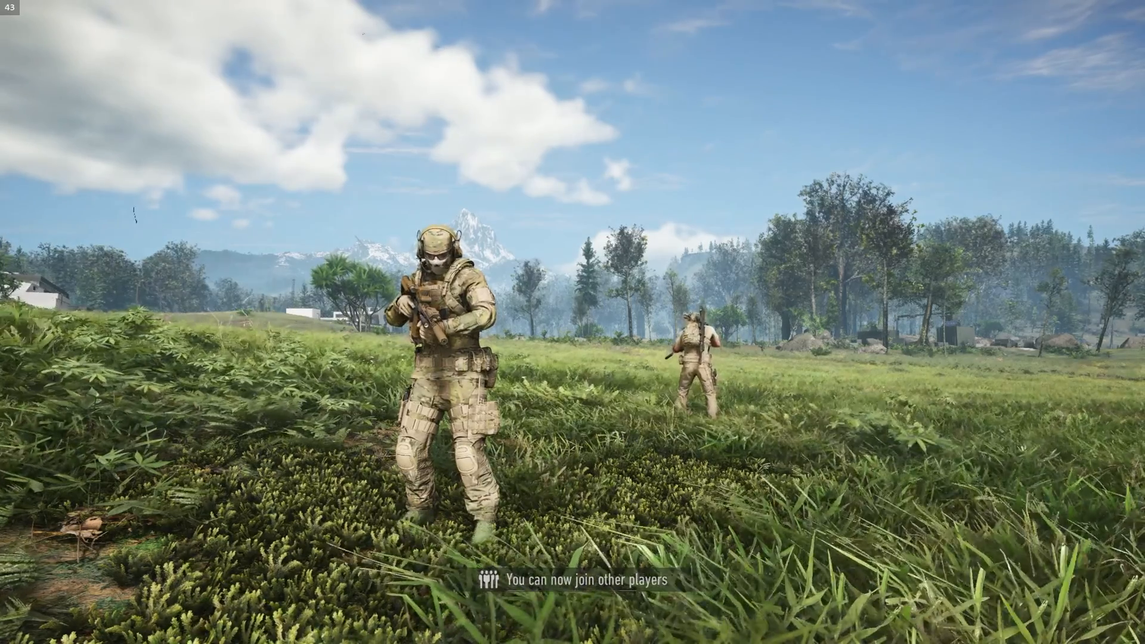
Step: Open the in-game map with M and switch to the Gunsmith section
key(m)
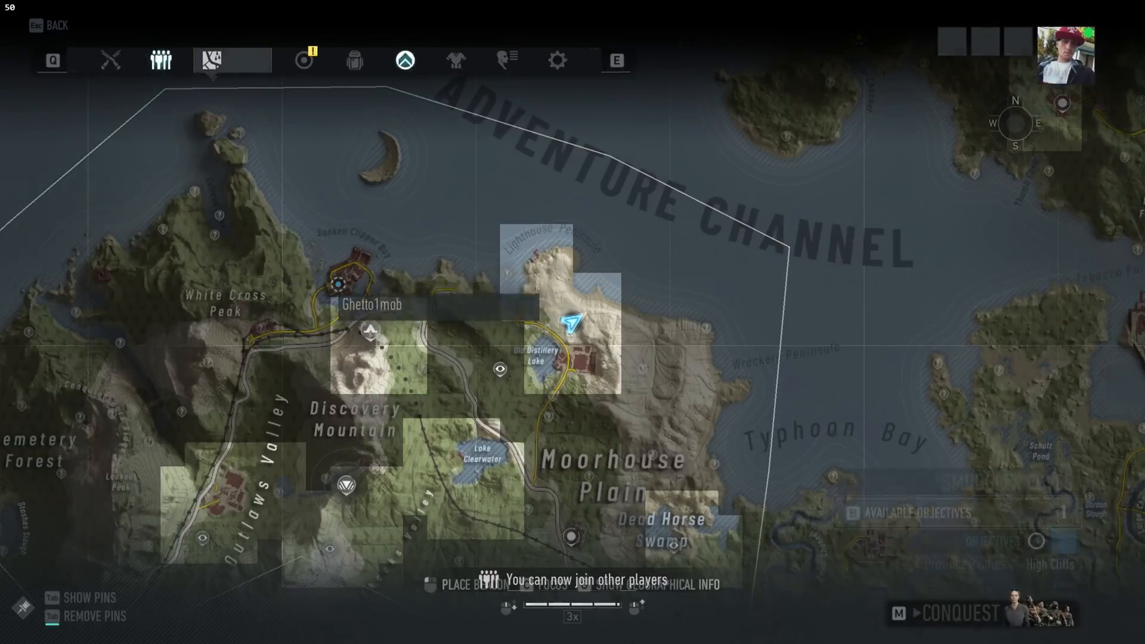
click(355, 58)
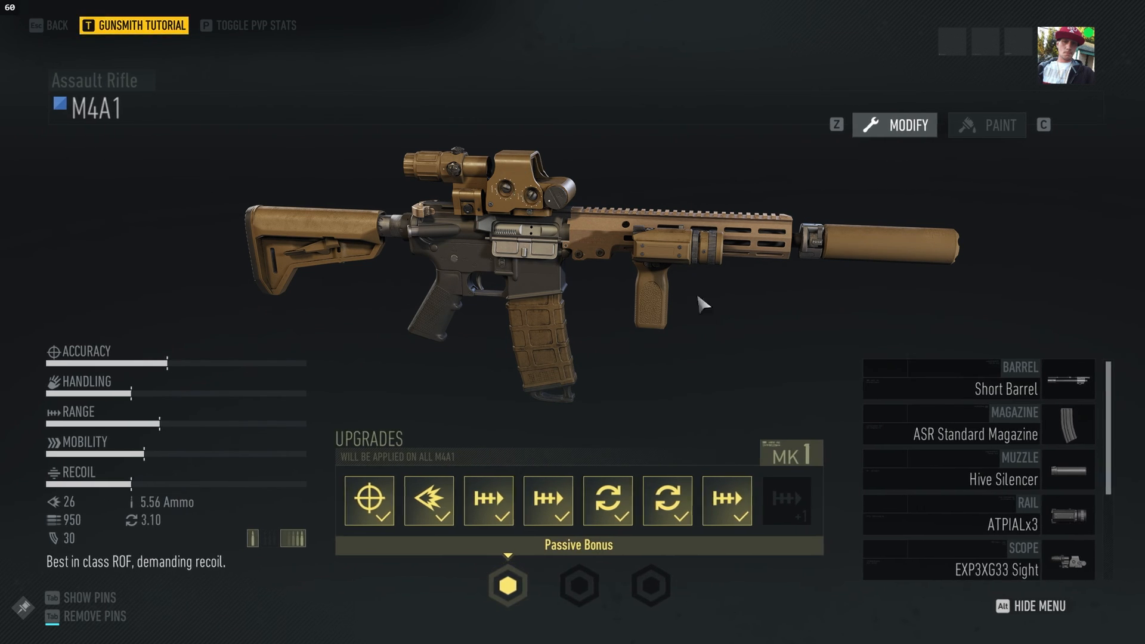
mouse_move(740, 156)
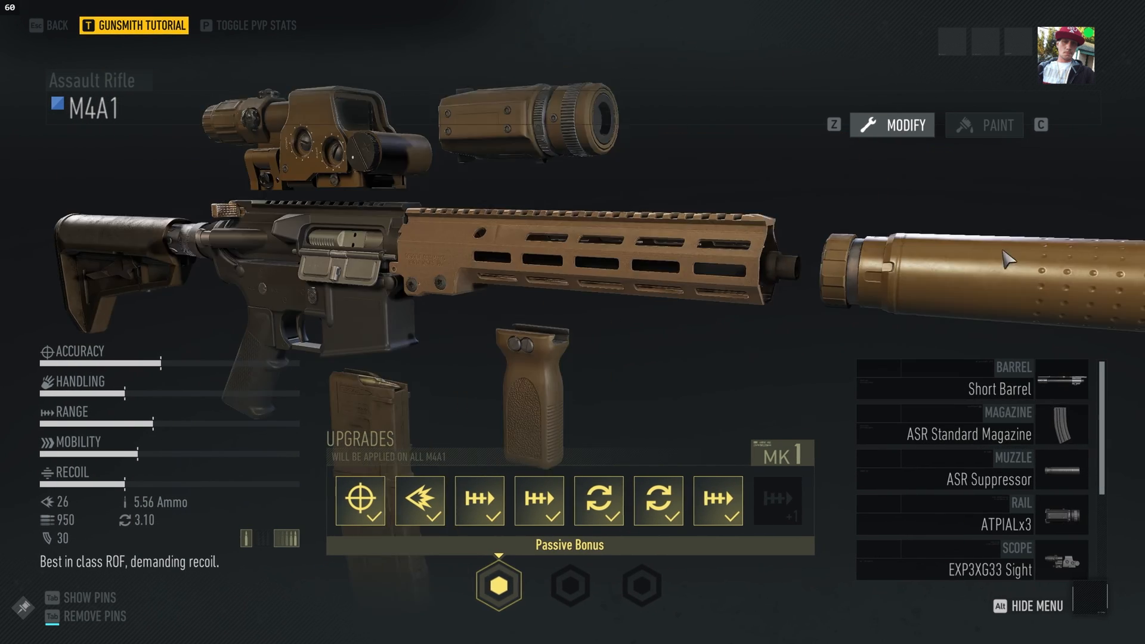
Step: Paint the suppressor with A-TACS AU-X camo, then go back to muzzle attachment choices
click(994, 124)
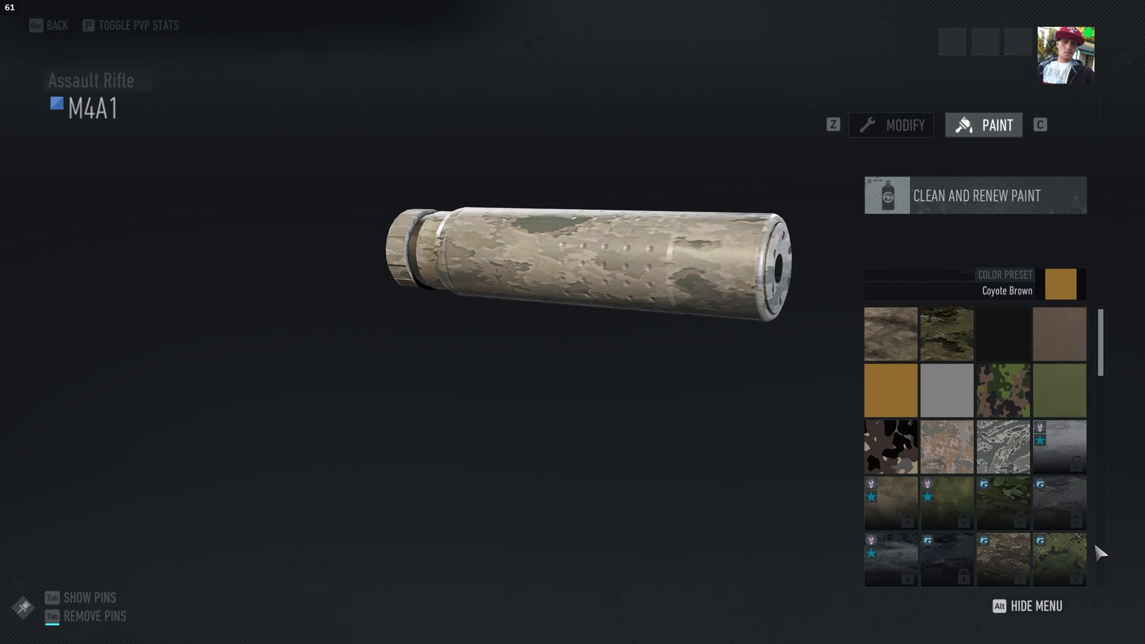
mouse_move(895, 330)
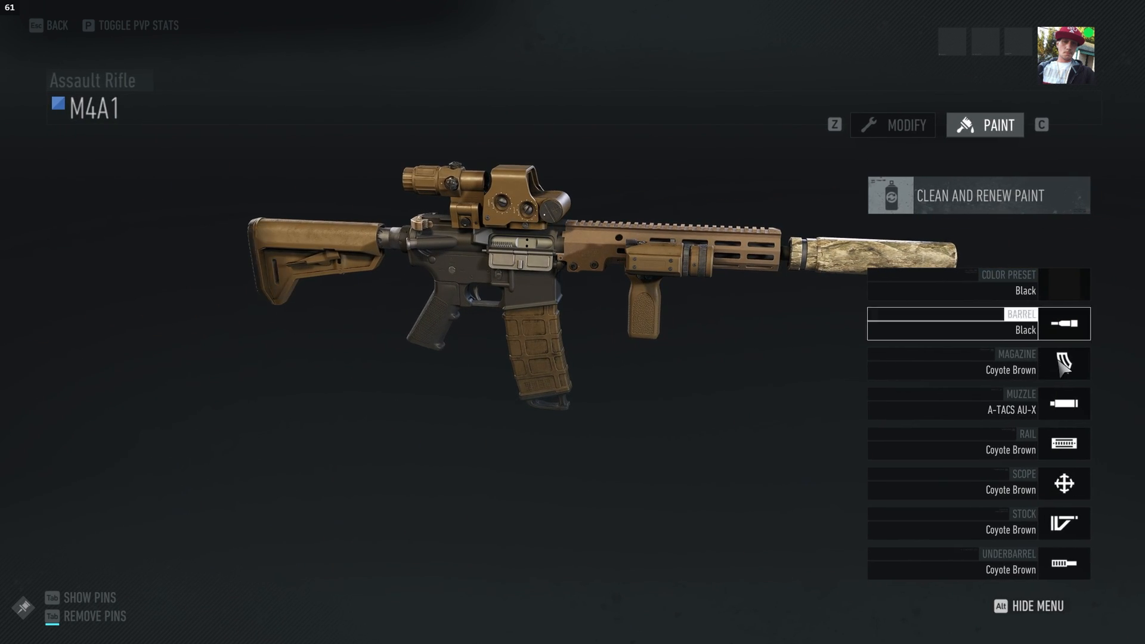
click(893, 125)
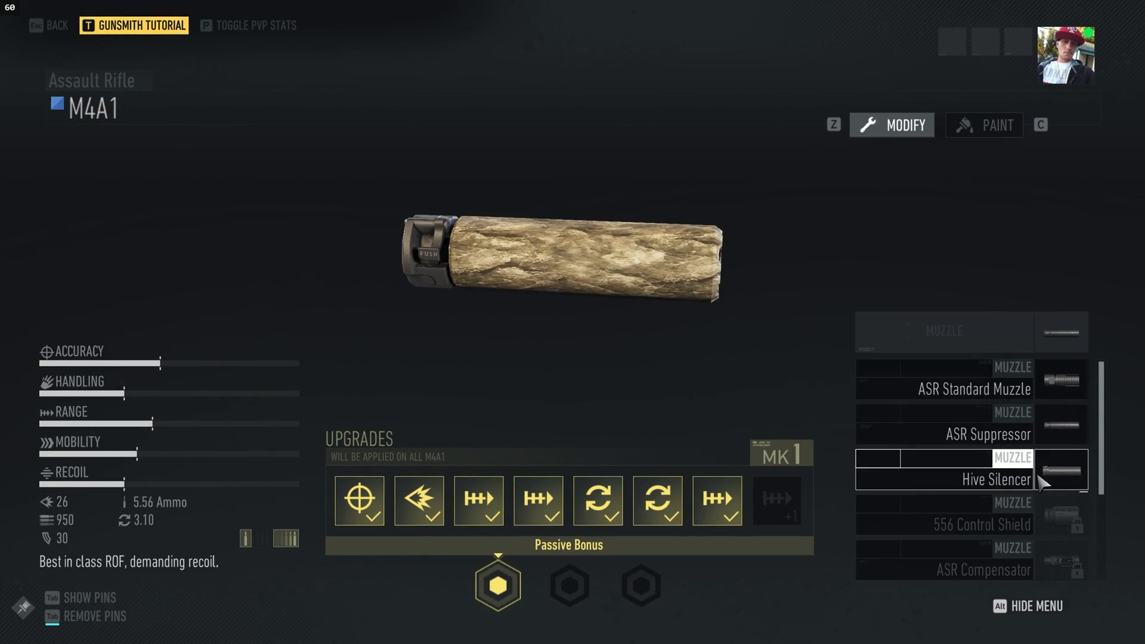